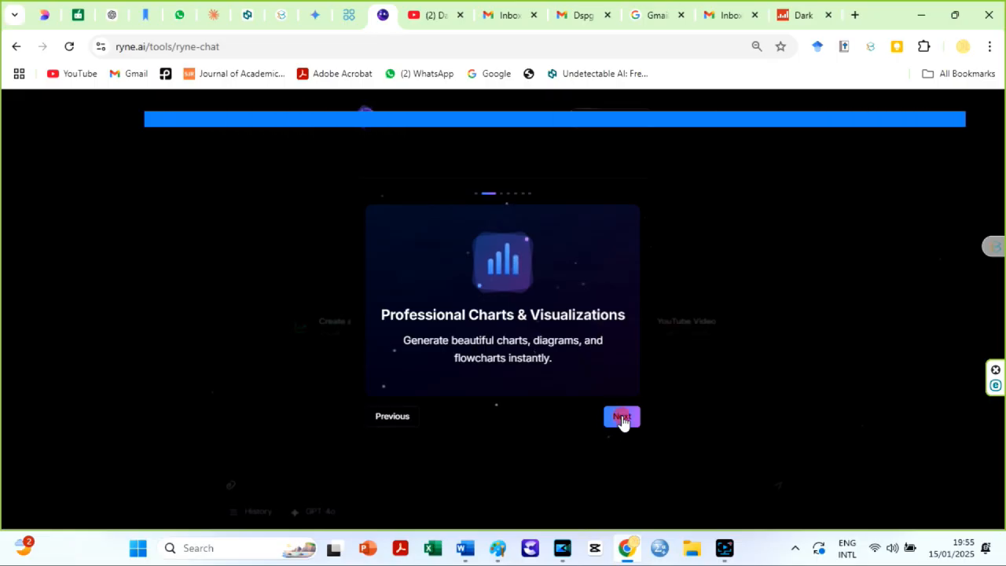
# - Advance through every card of the Ryne Chat welcome tour to its finish
pyautogui.click(622, 416)
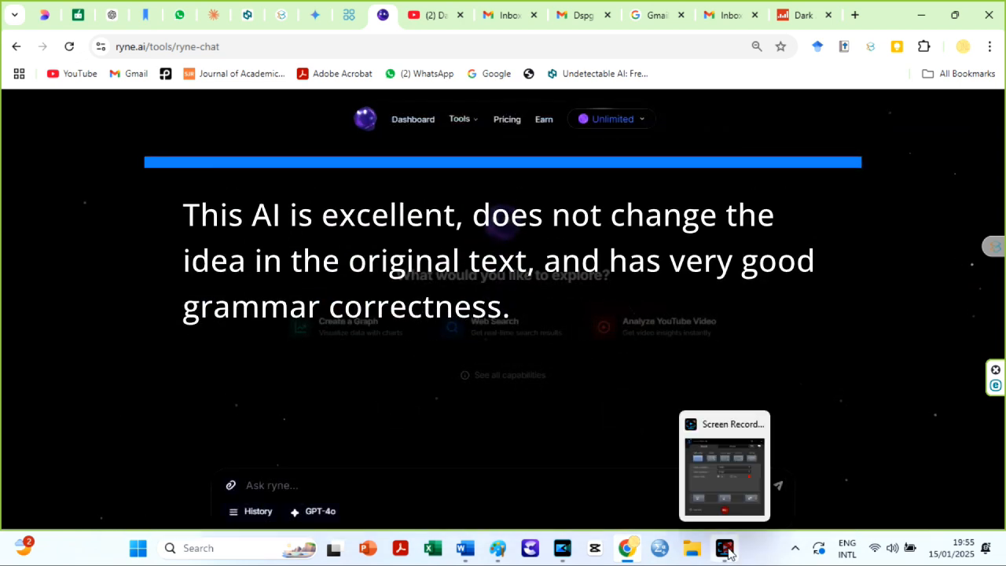
pyautogui.click(621, 416)
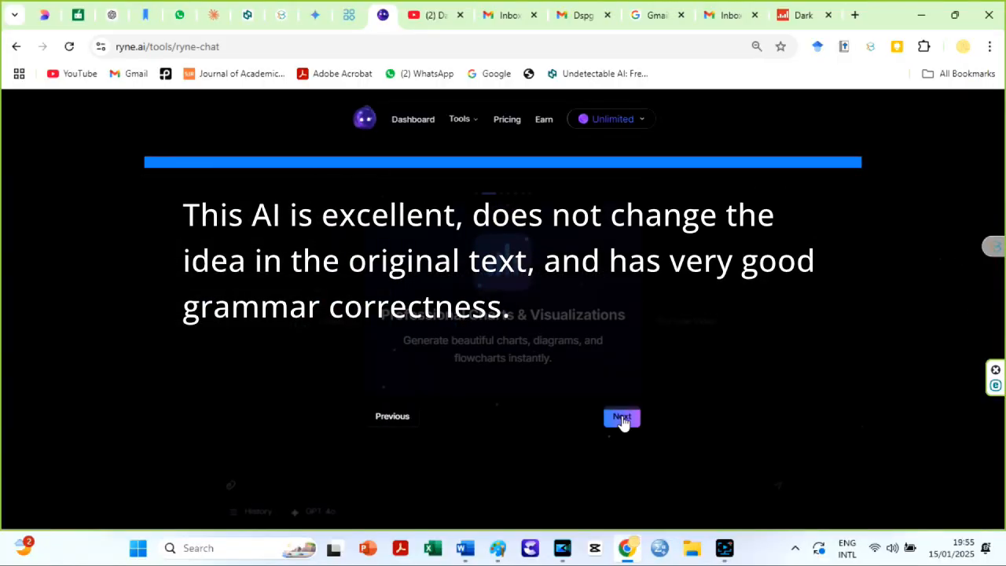
pyautogui.click(621, 418)
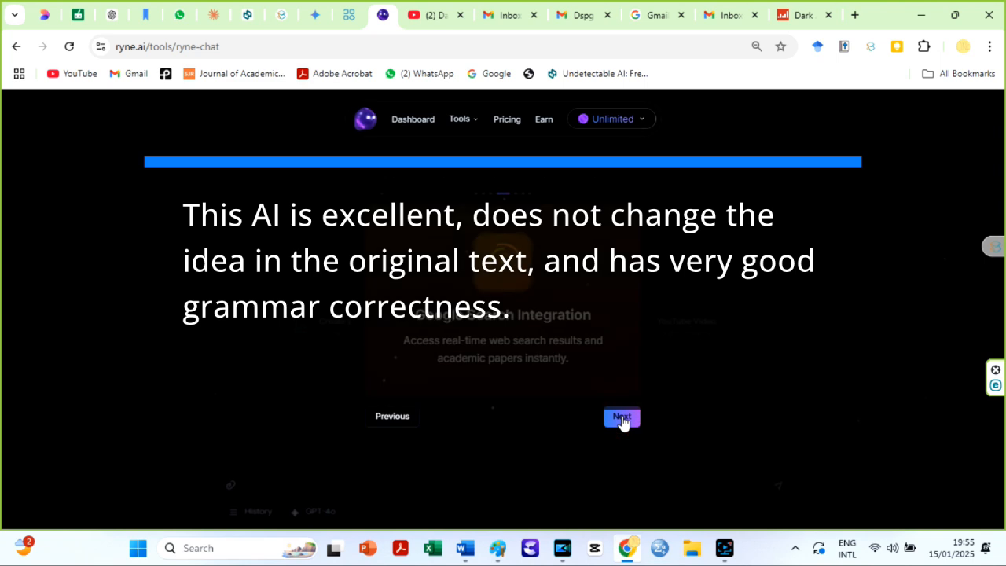
pyautogui.click(621, 417)
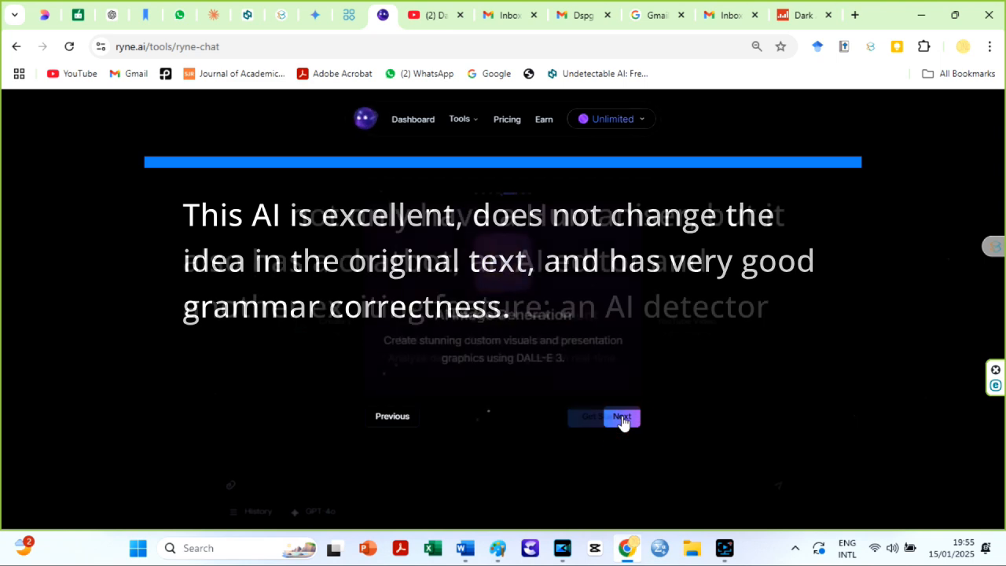
pyautogui.click(620, 416)
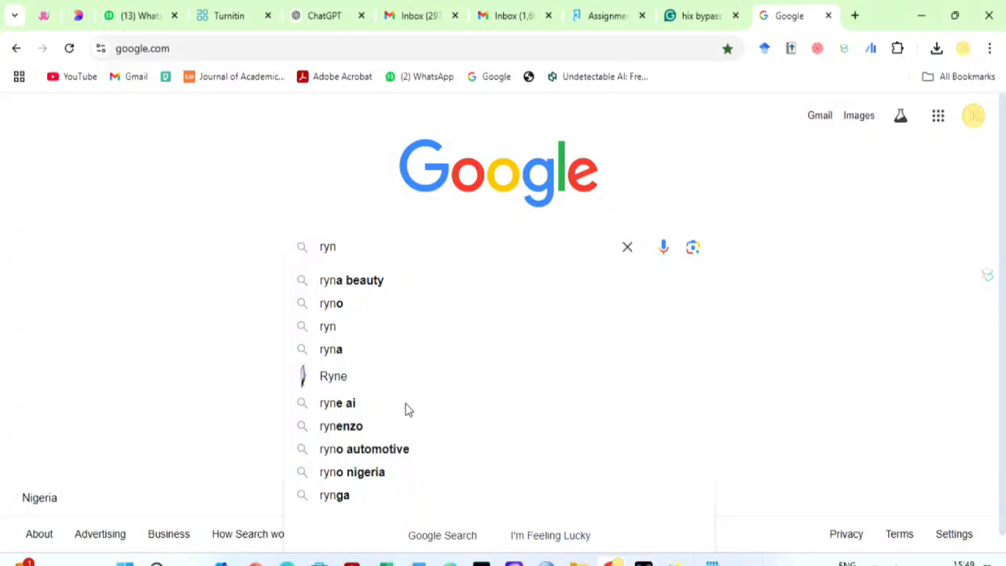
# - Search Google for ryne ai and load the ryne.ai home page
pyautogui.click(337, 402)
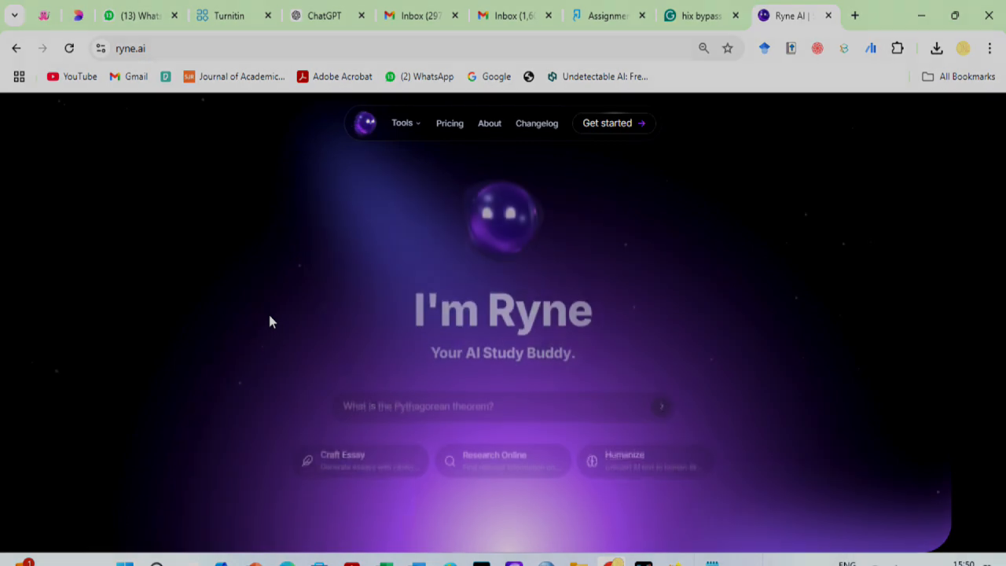
pyautogui.click(606, 123)
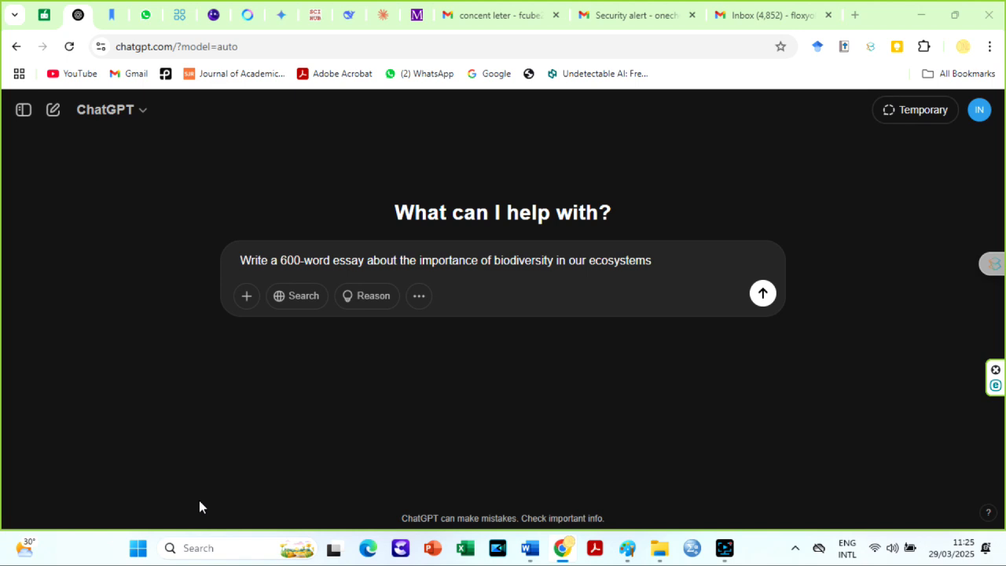
pyautogui.moveTo(638, 307)
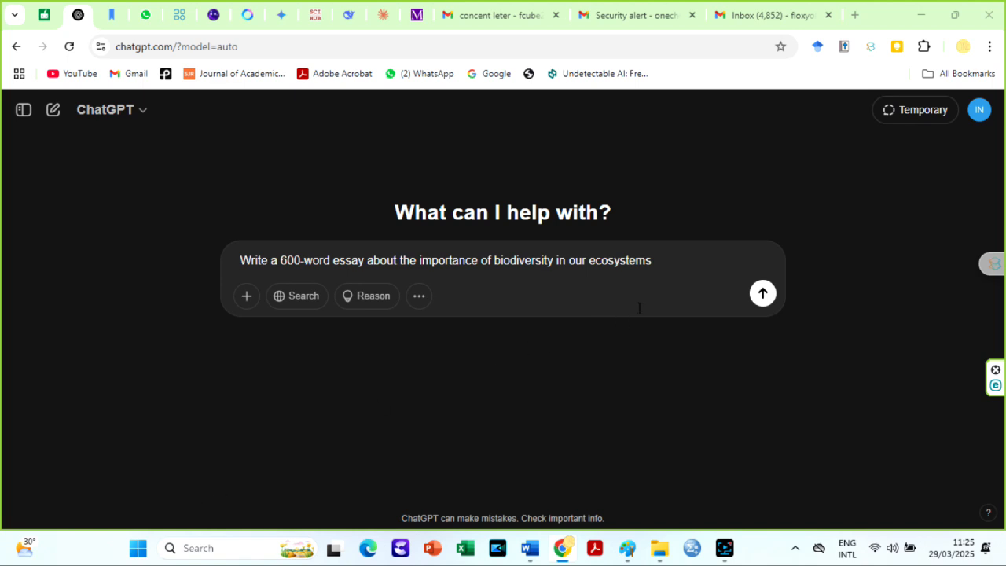
pyautogui.moveTo(698, 271)
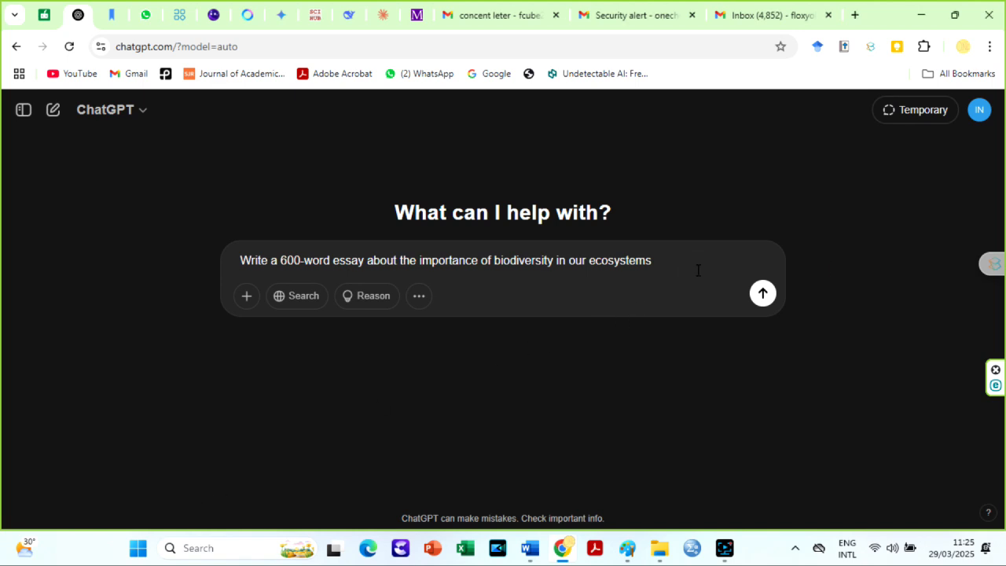
# - Send the 600-word biodiversity essay prompt and copy the generated essay
pyautogui.click(761, 292)
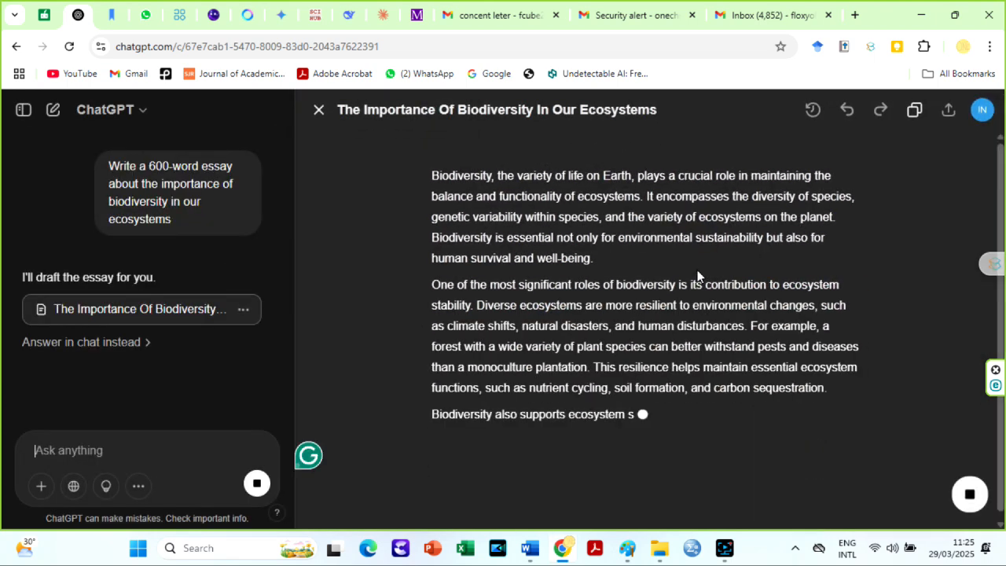
pyautogui.scroll(-3)
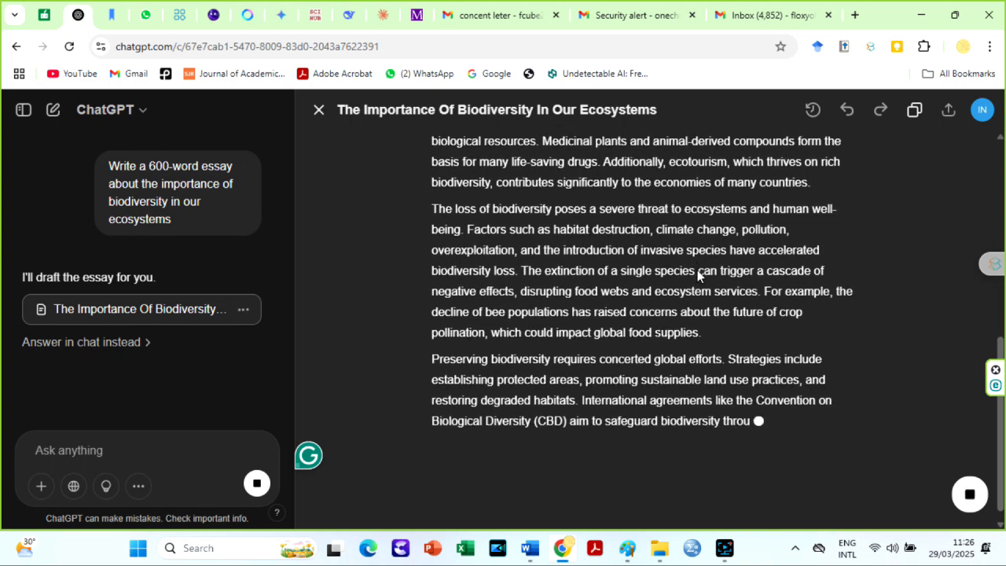
pyautogui.scroll(-3)
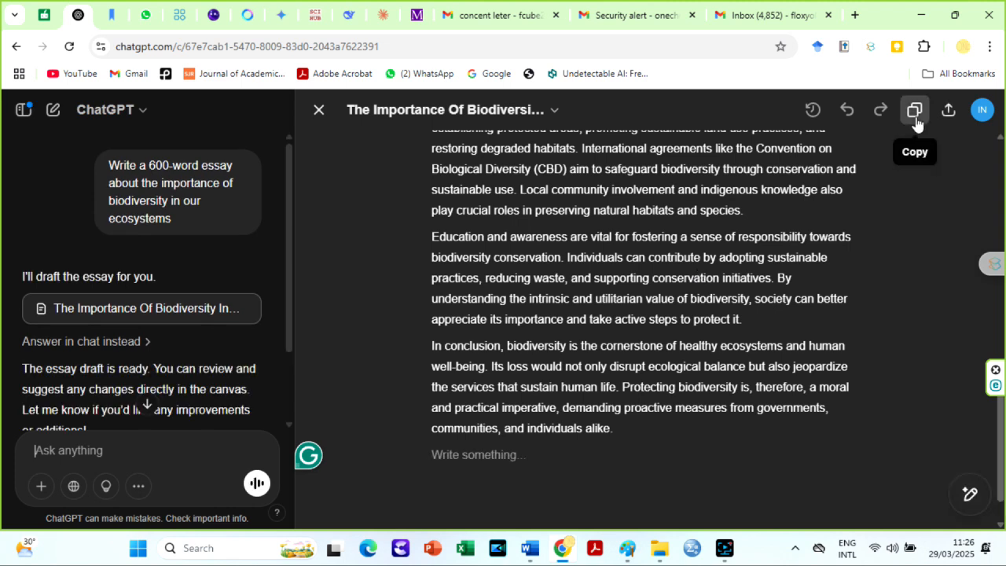
pyautogui.click(915, 110)
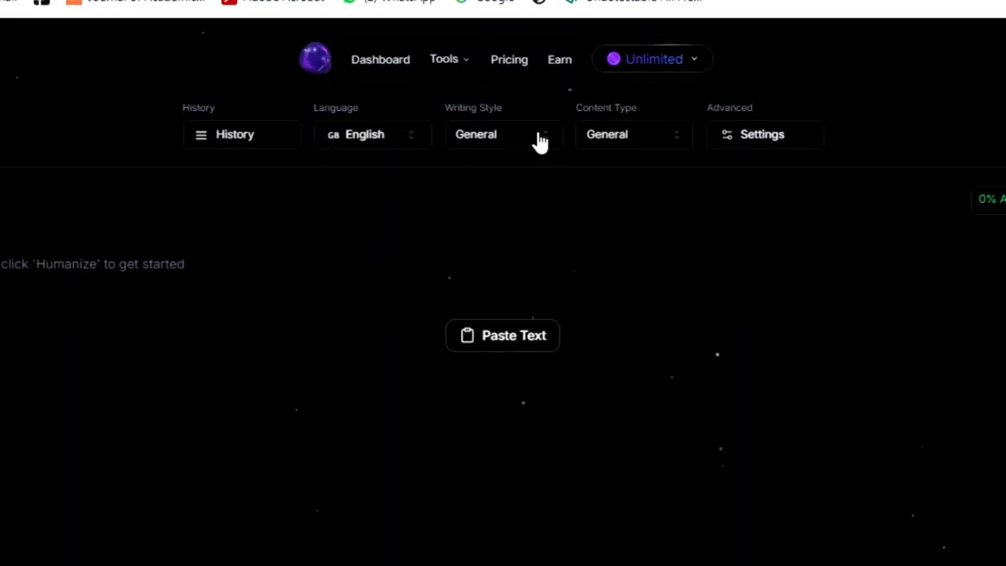
# - Set the humanizer's Writing Style to Formal and Content Type to Essay
pyautogui.click(502, 133)
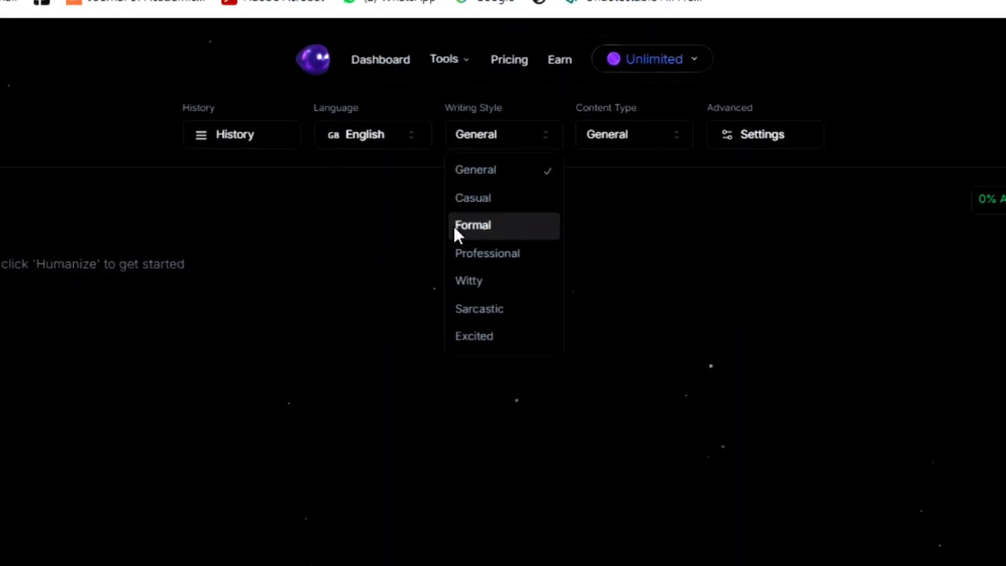
pyautogui.moveTo(490, 232)
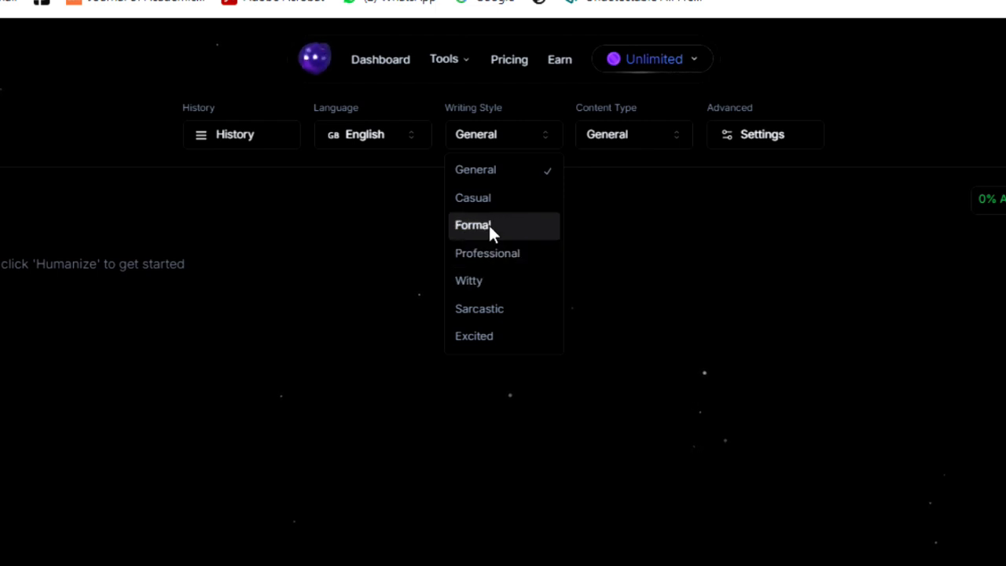
pyautogui.click(473, 225)
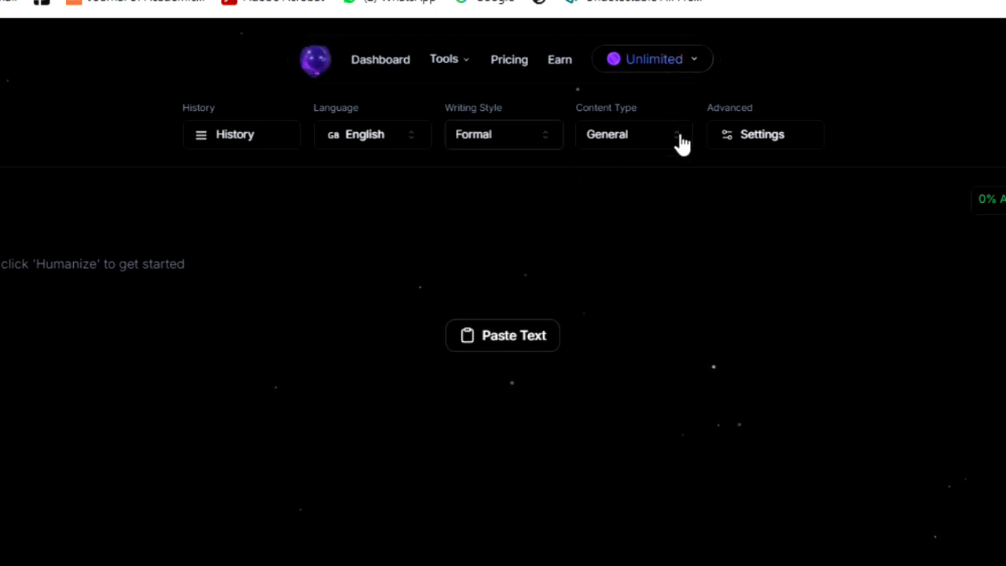
pyautogui.click(631, 134)
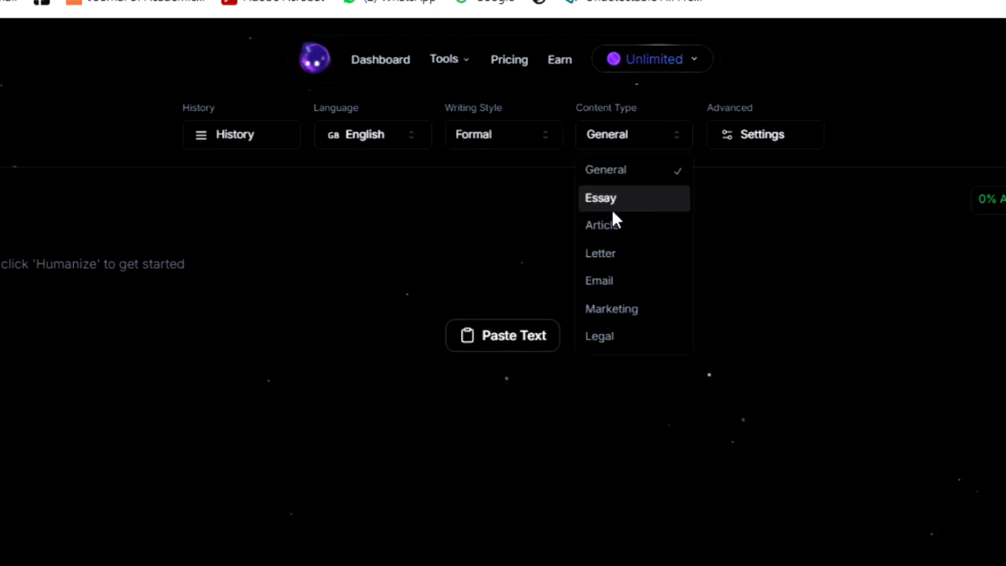
pyautogui.click(600, 198)
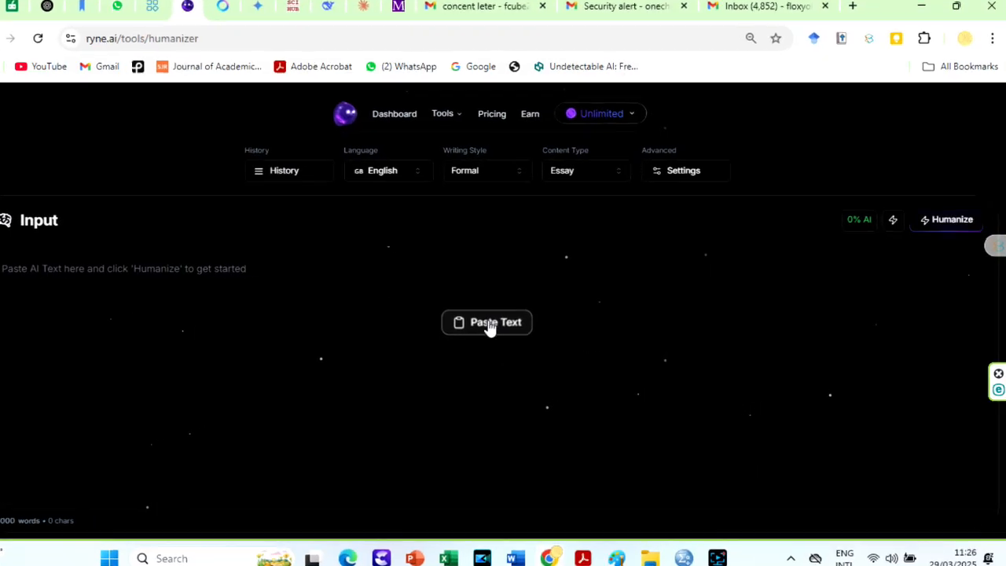
# - Paste the copied essay and humanize it into a 0% AI rewrite
pyautogui.click(487, 322)
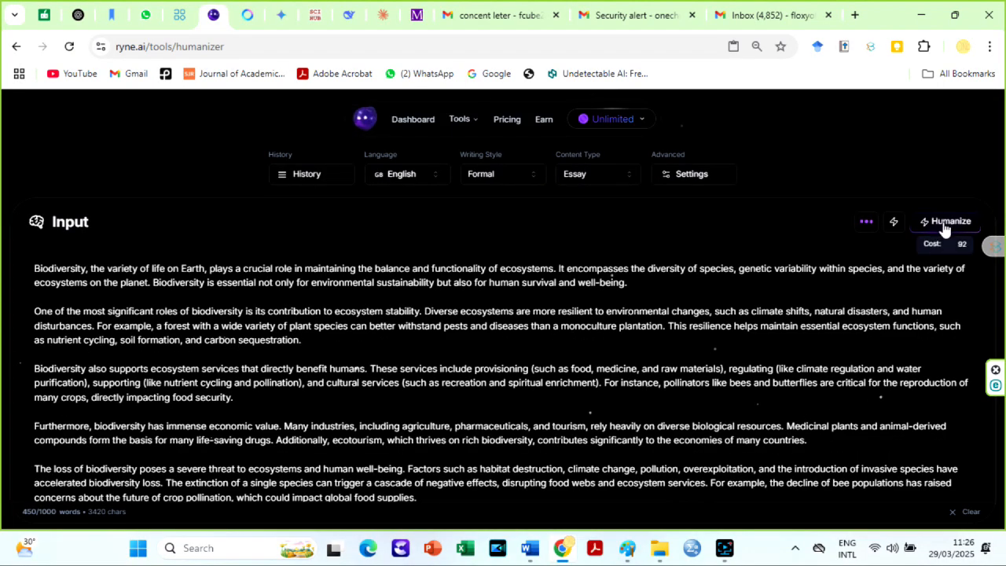
pyautogui.click(949, 220)
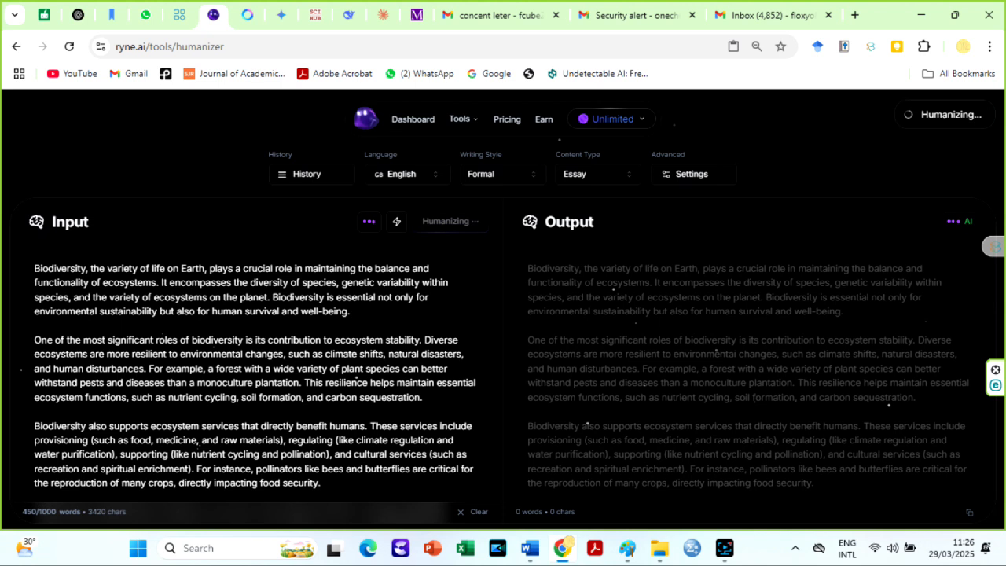
pyautogui.click(452, 220)
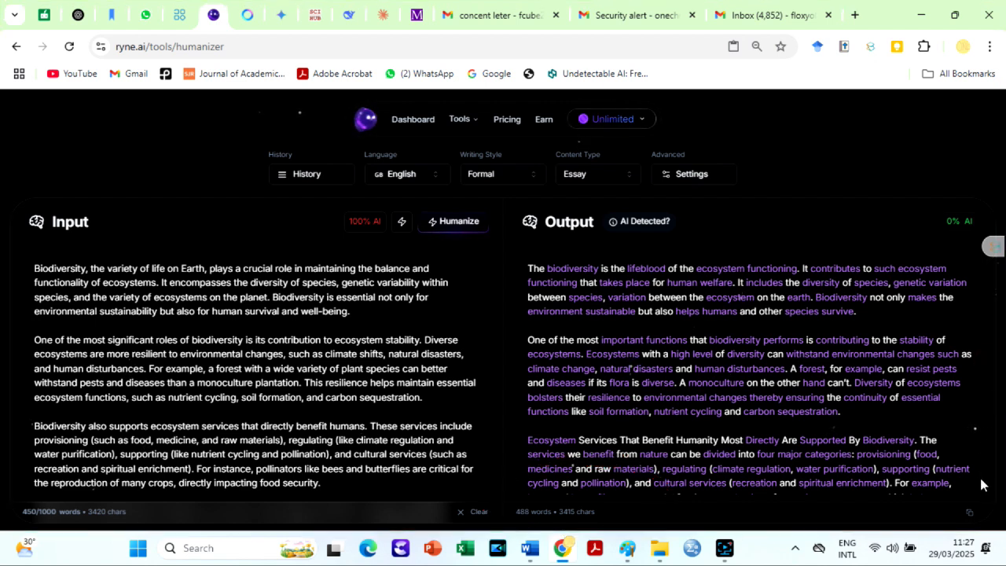
pyautogui.moveTo(521, 522)
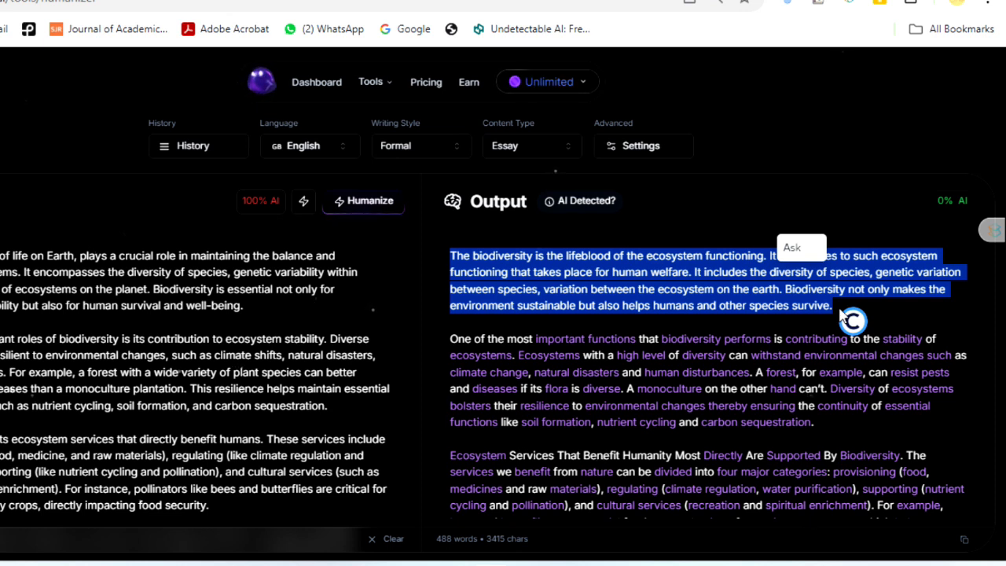
pyautogui.moveTo(613, 270)
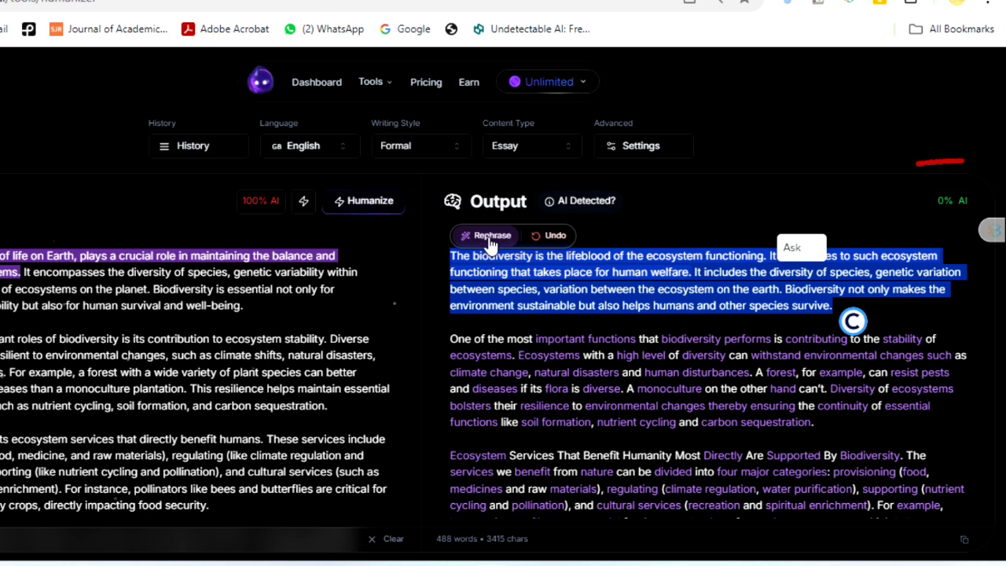
pyautogui.moveTo(578, 286)
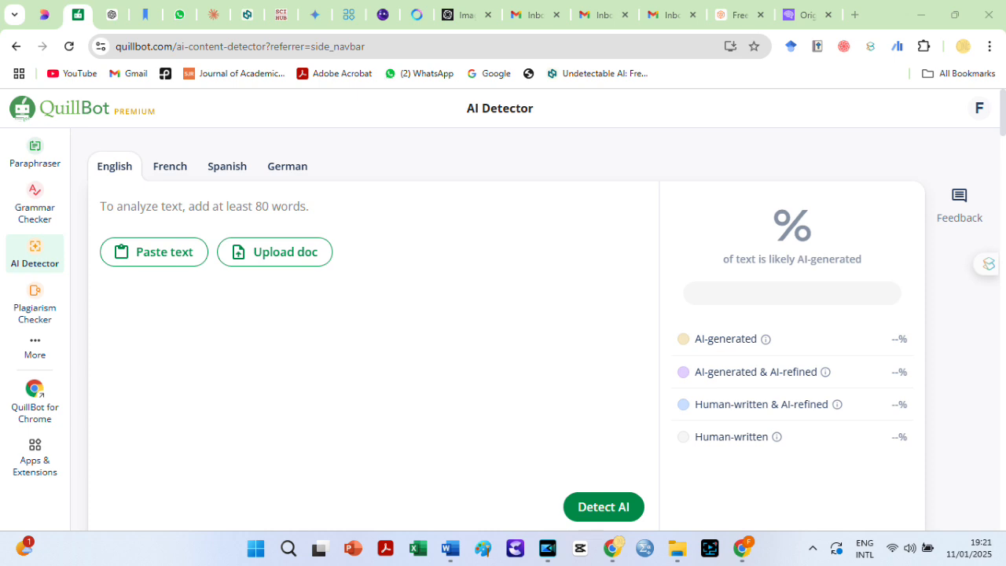
# - Paste the humanized essay into QuillBot's AI Detector and run detection for 0% AI
pyautogui.click(604, 506)
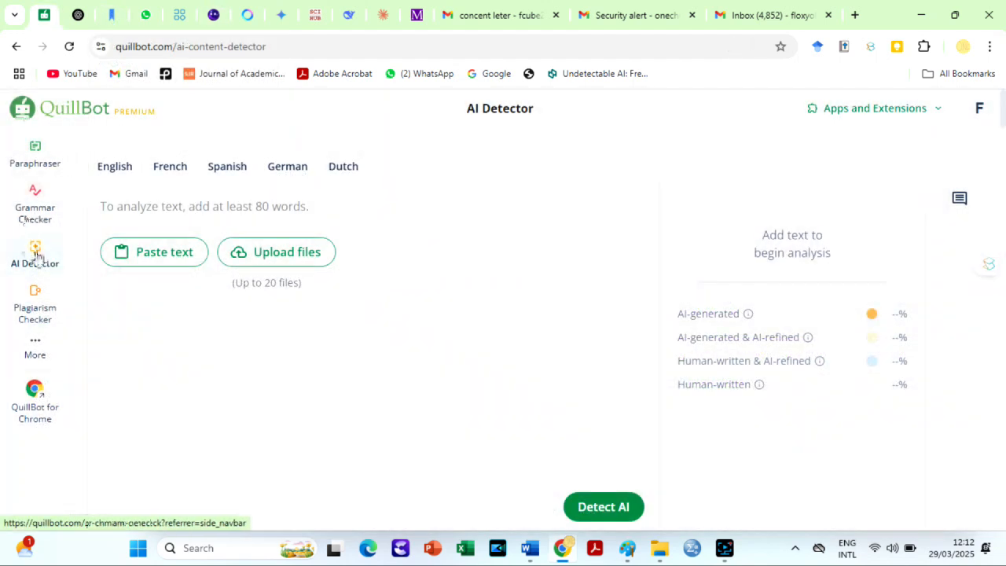
pyautogui.click(154, 251)
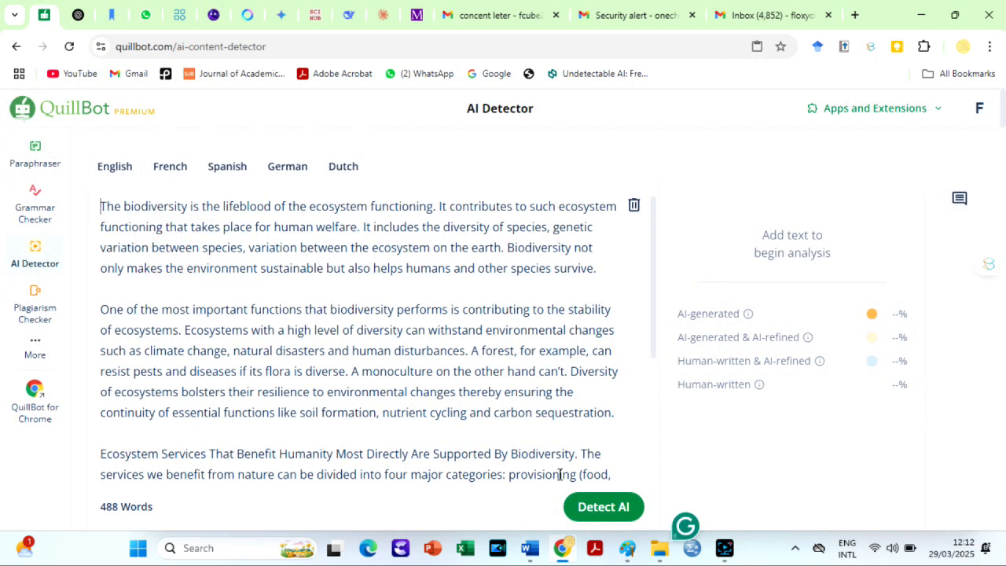
pyautogui.click(603, 505)
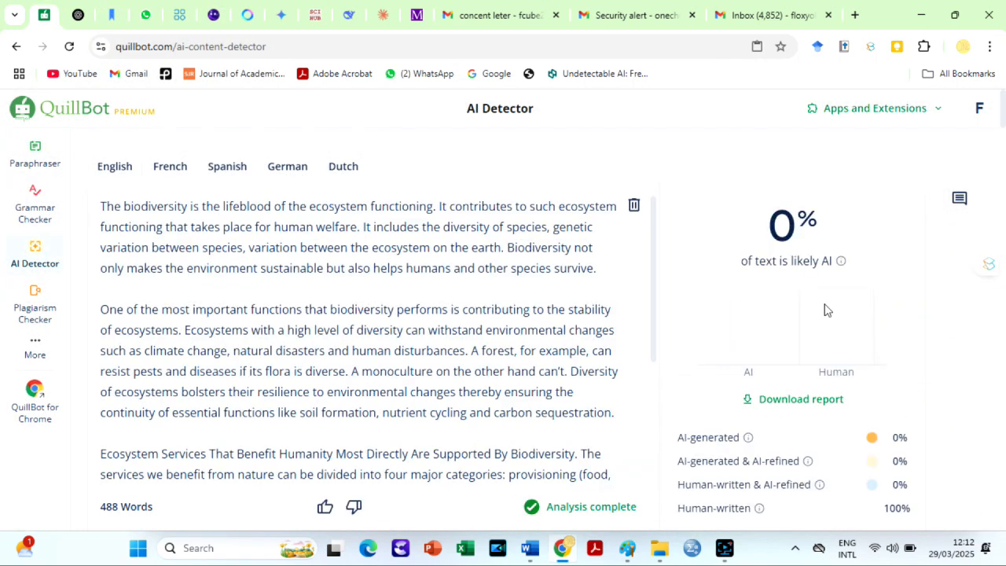
pyautogui.moveTo(872, 299)
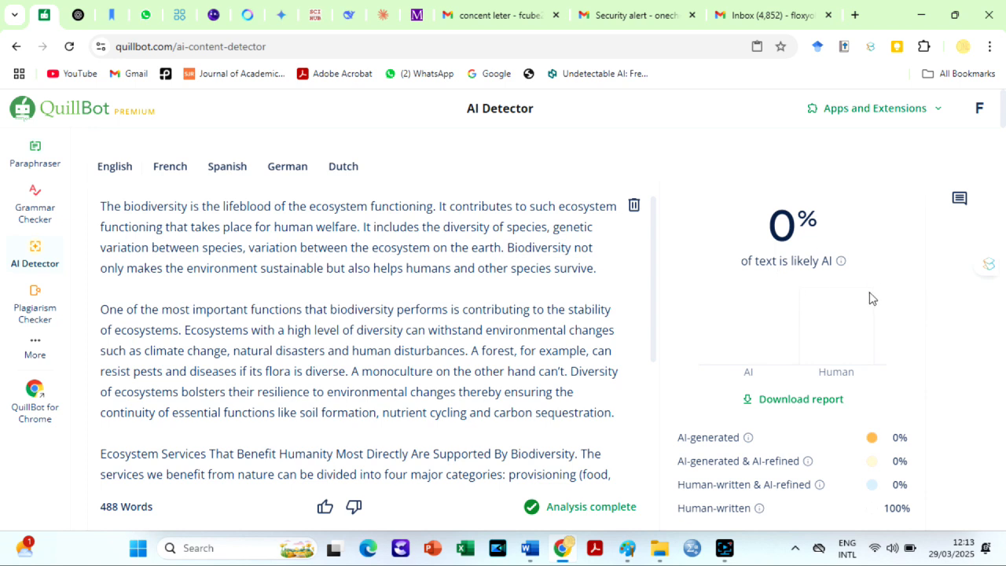
pyautogui.moveTo(801, 405)
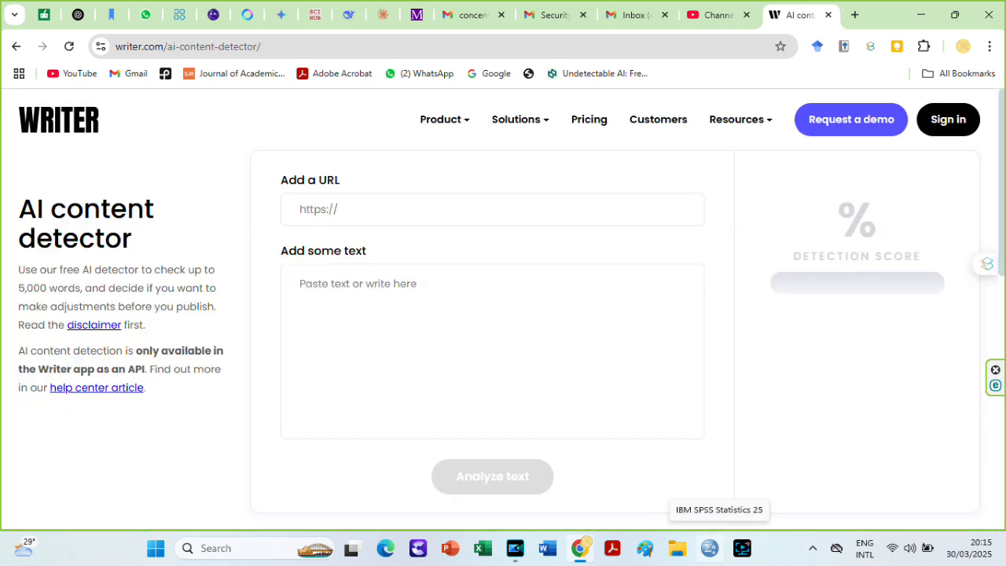
# - Paste the essay into Writer's detector and analyze it for a 91% human score
pyautogui.click(795, 14)
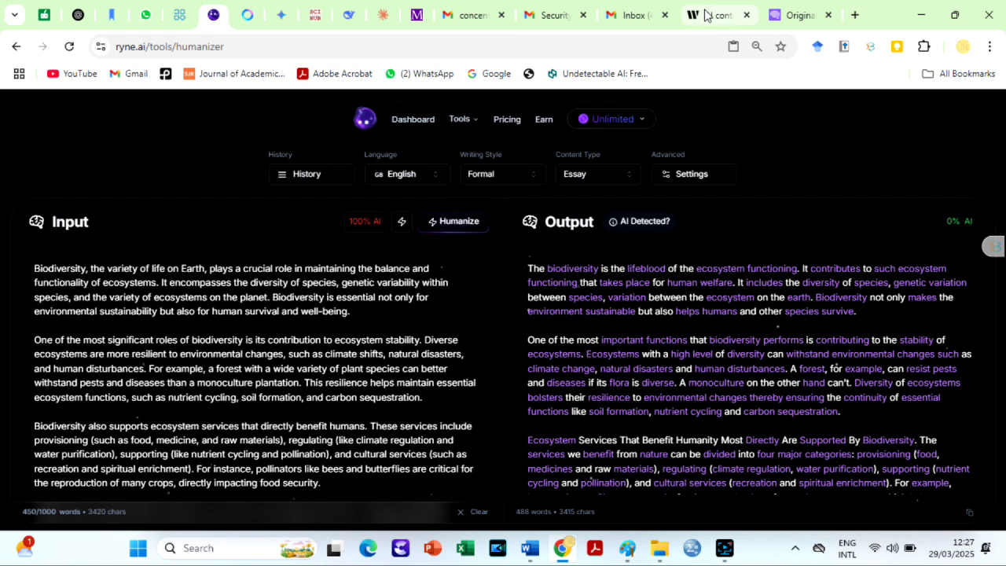
pyautogui.click(716, 14)
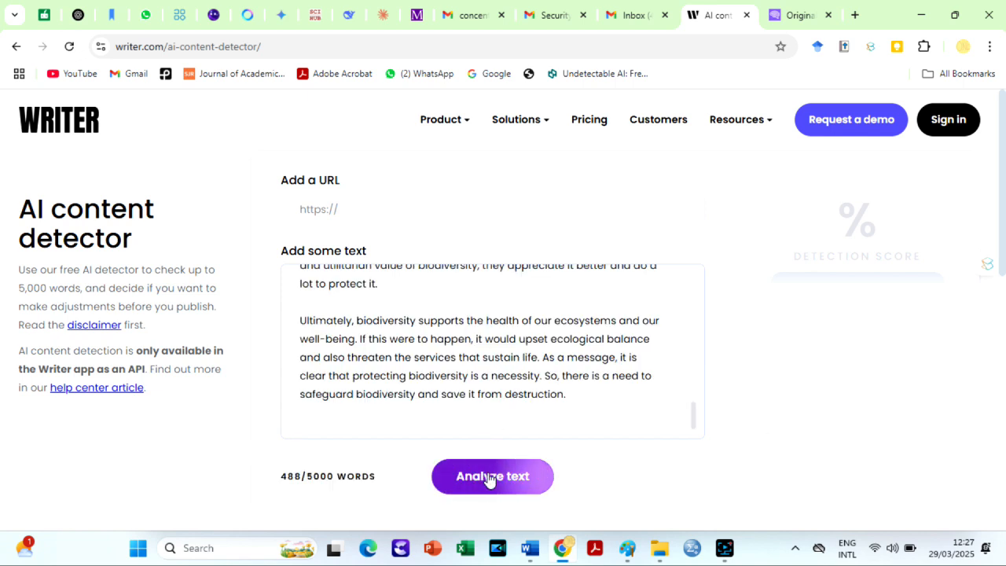
pyautogui.click(492, 474)
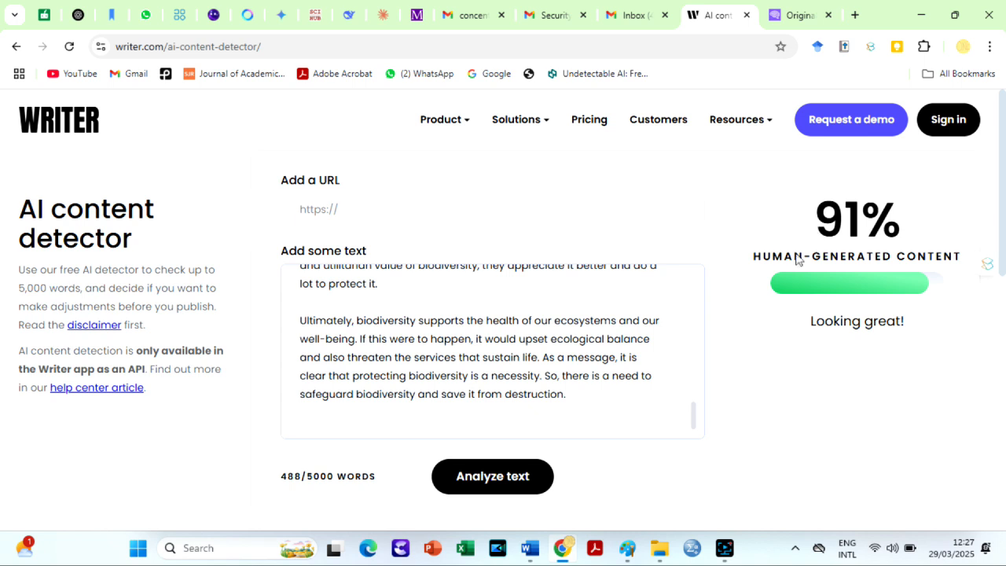
pyautogui.moveTo(755, 481)
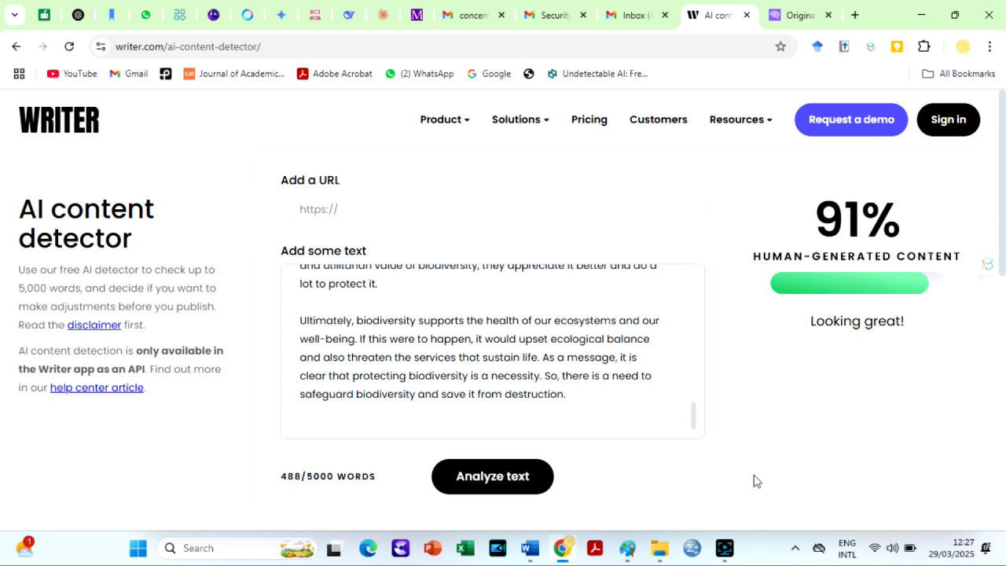
pyautogui.moveTo(825, 290)
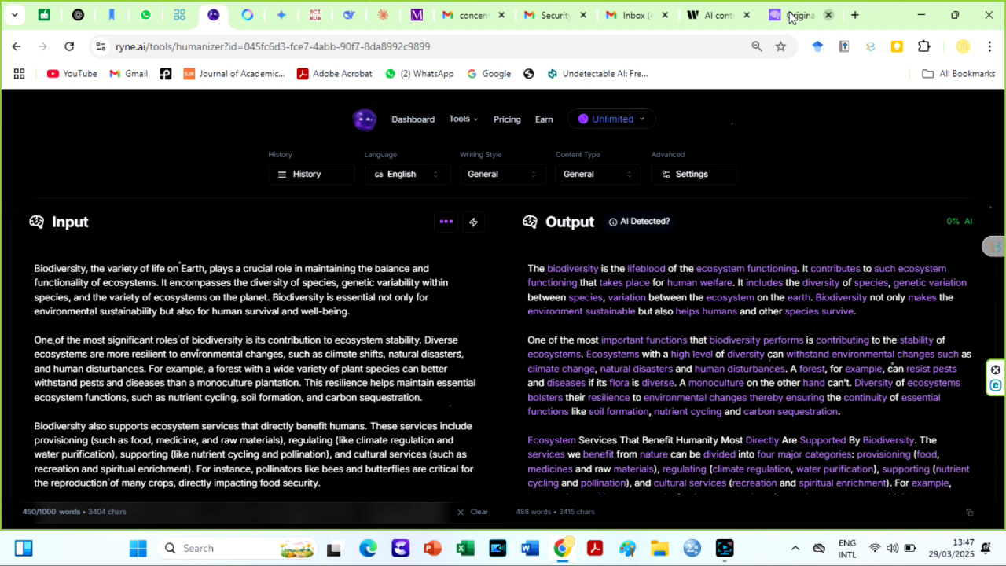
# - Scan the essay in Originality.ai for AI and plagiarism, getting 100% original, 7% plagiarism
pyautogui.click(793, 16)
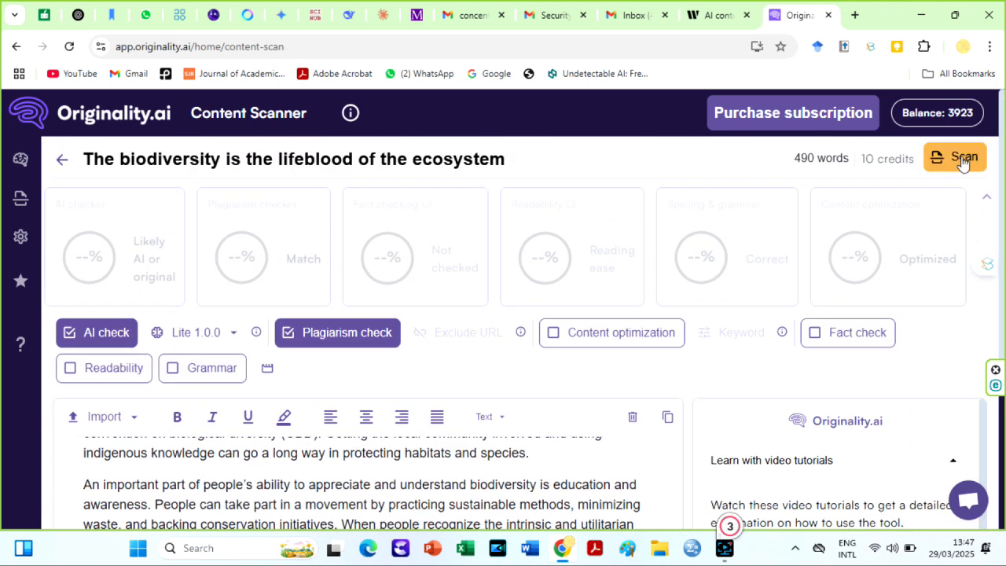
pyautogui.click(953, 157)
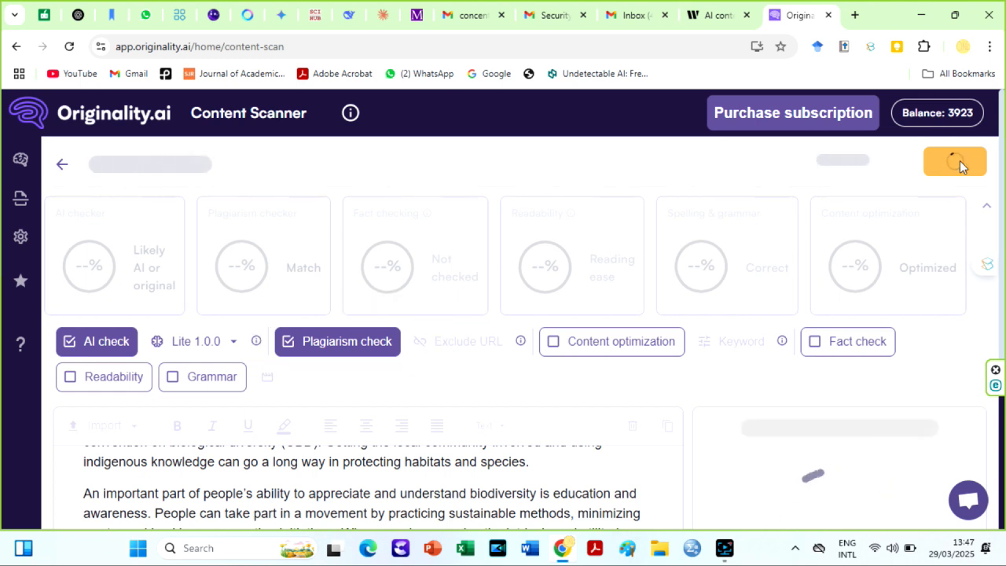
pyautogui.click(953, 161)
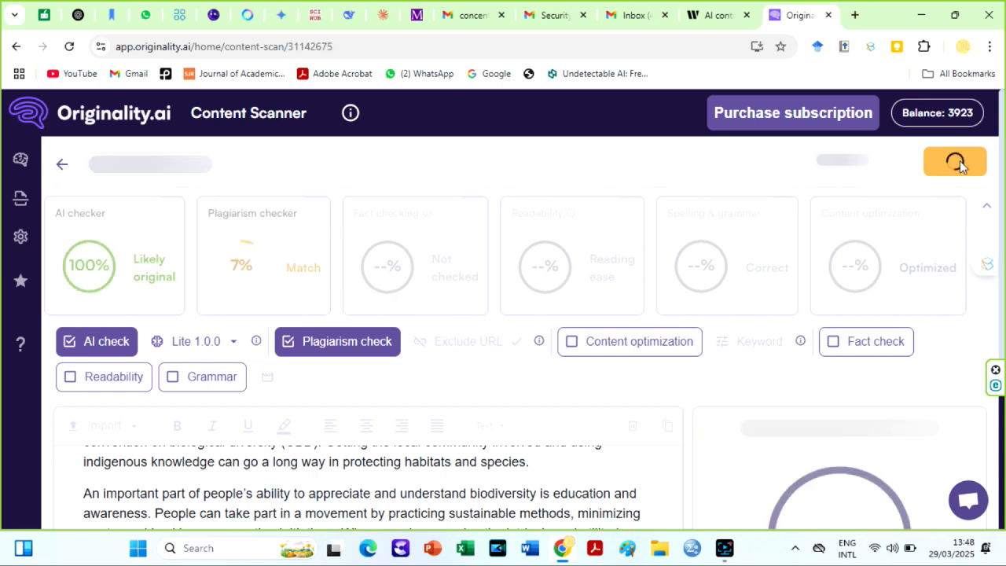
pyautogui.click(953, 159)
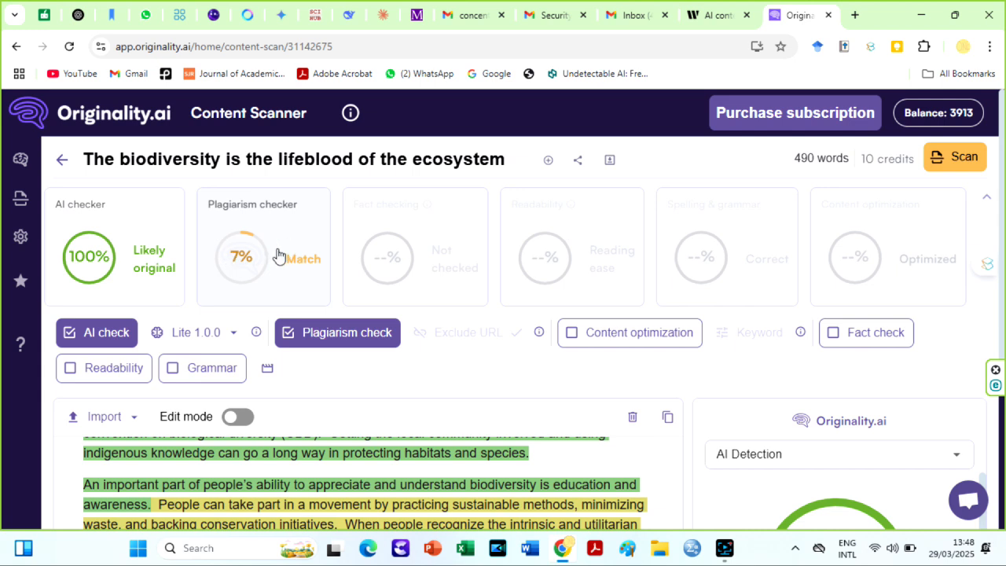
pyautogui.moveTo(259, 250)
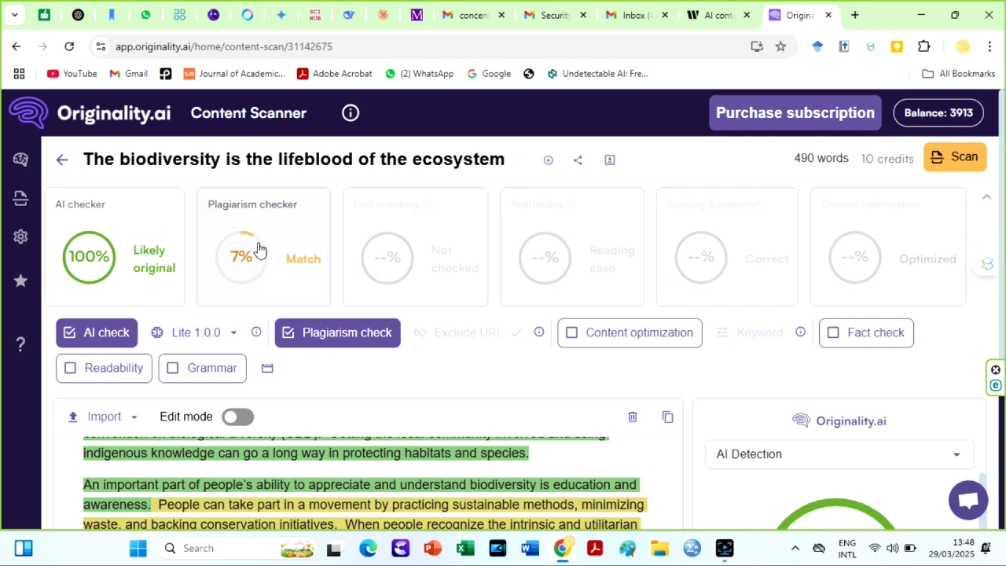
pyautogui.moveTo(385, 259)
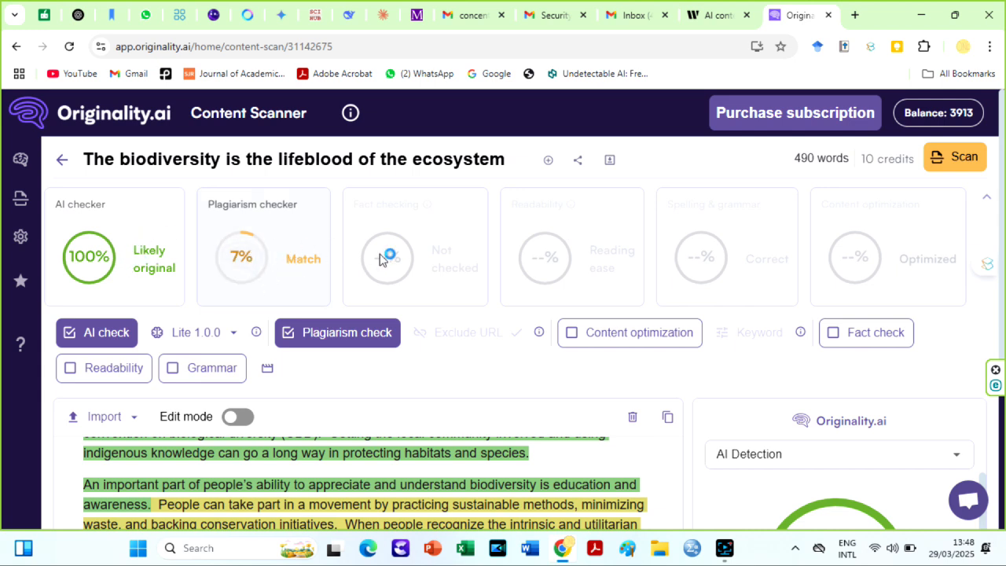
pyautogui.moveTo(522, 472)
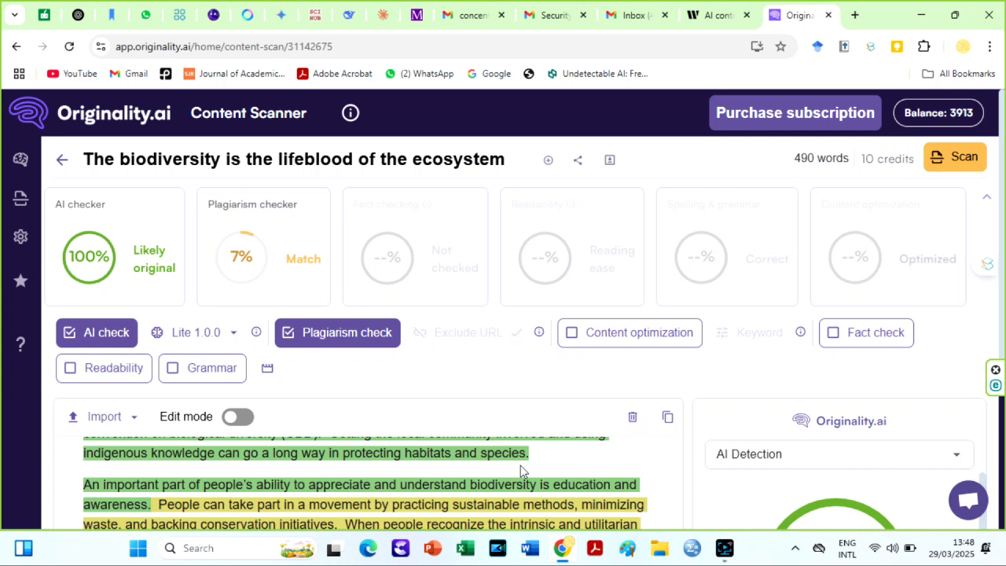
pyautogui.moveTo(553, 462)
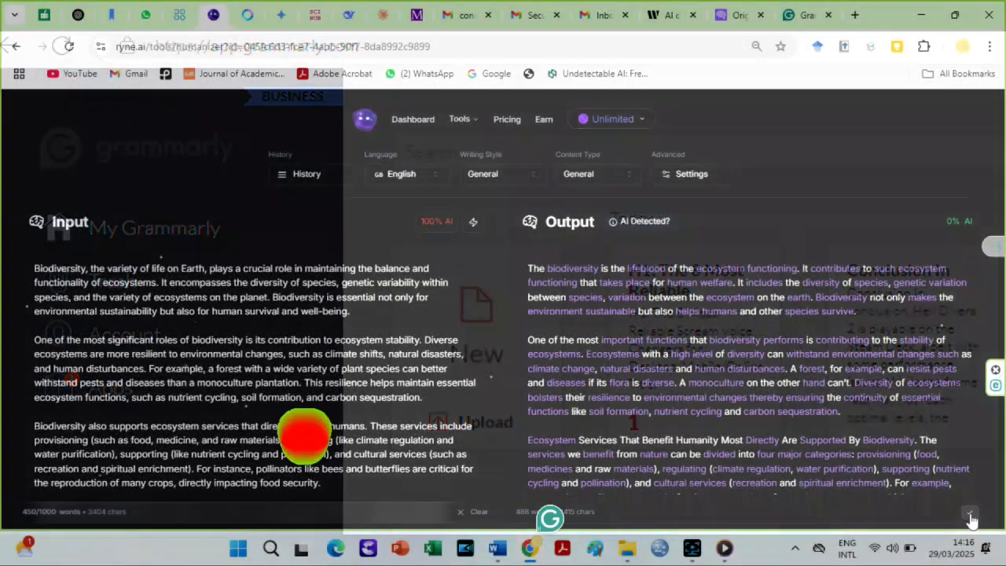
# - Set Grammarly's goals to General audience and view the essay's overall score of 80
pyautogui.click(795, 14)
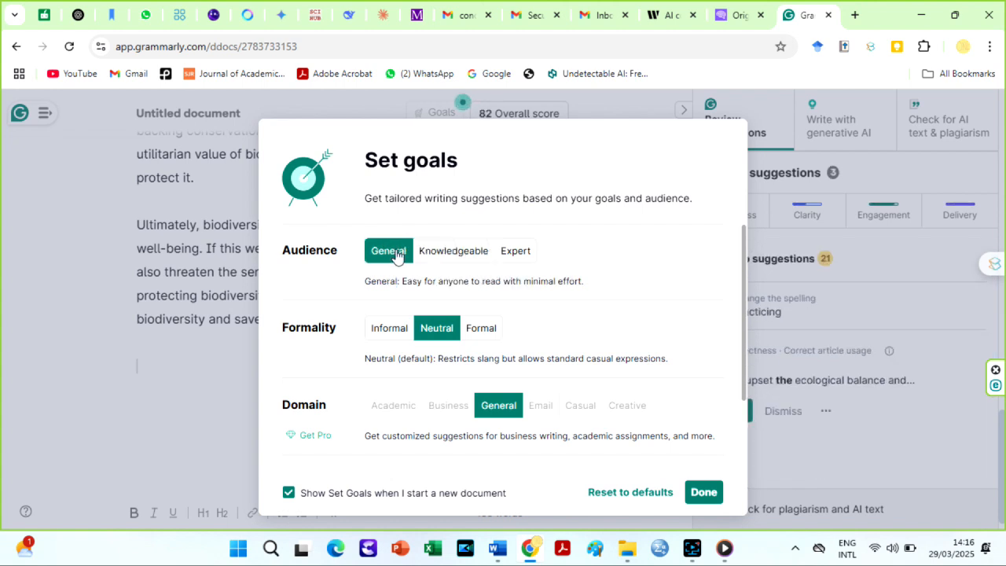
pyautogui.click(703, 490)
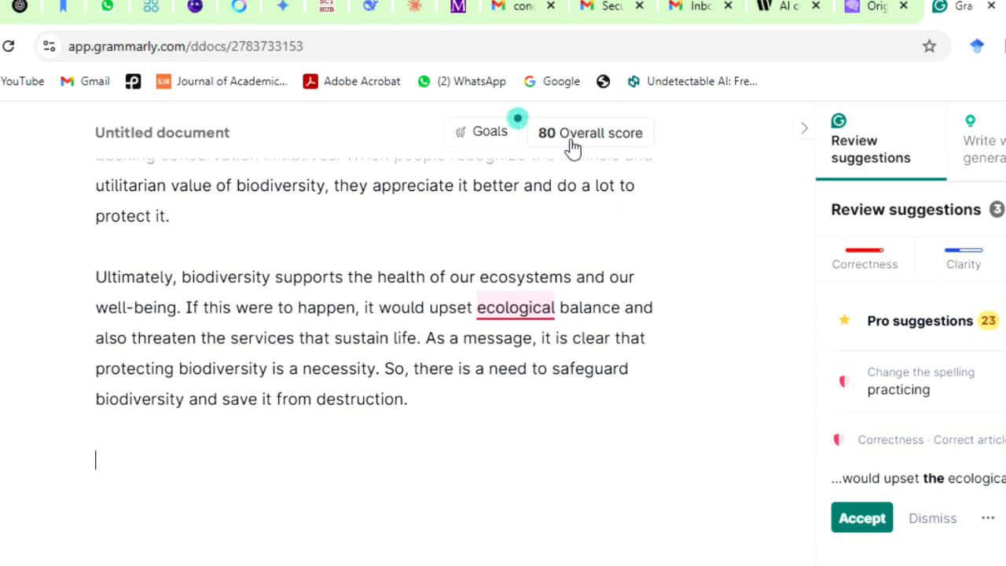
pyautogui.click(978, 7)
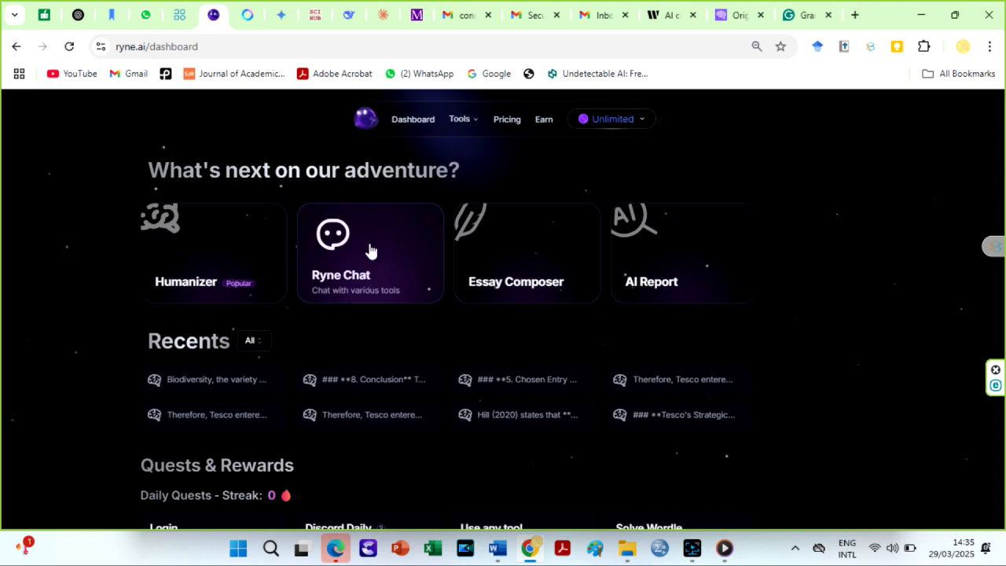
# - Start Ryne Chat, review the model list and send the 600-word biodiversity essay prompt
pyautogui.click(369, 251)
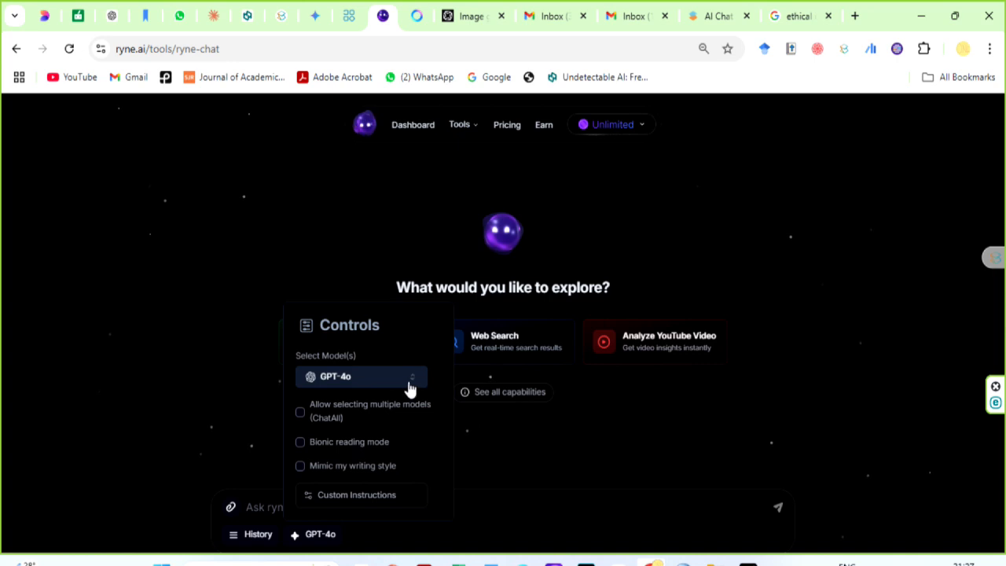
pyautogui.click(362, 375)
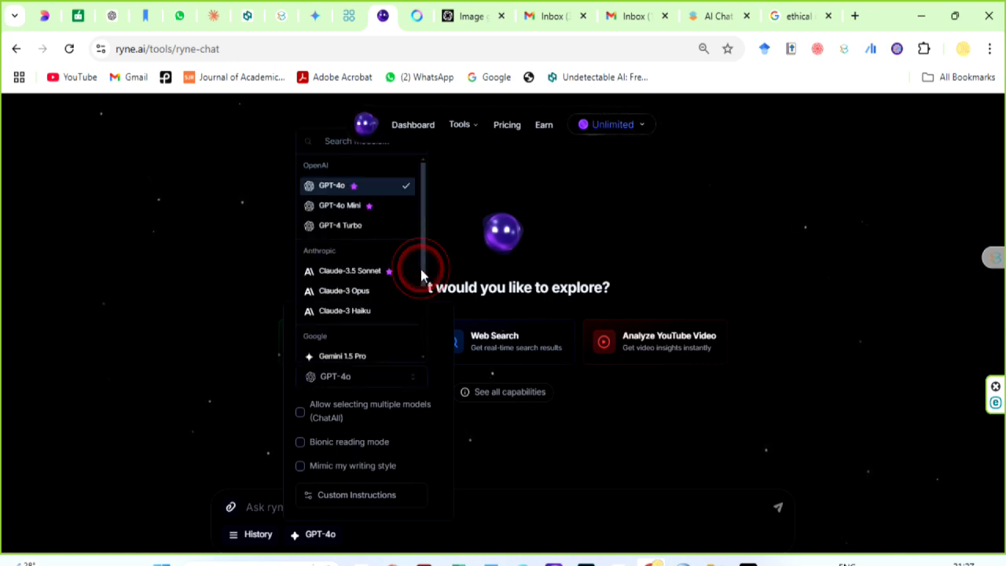
pyautogui.scroll(-3)
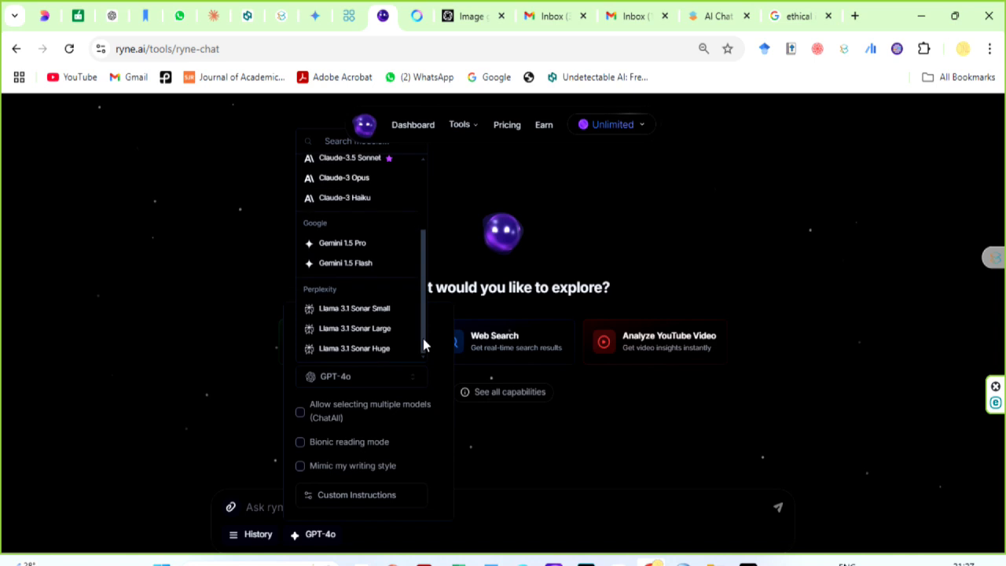
pyautogui.scroll(3)
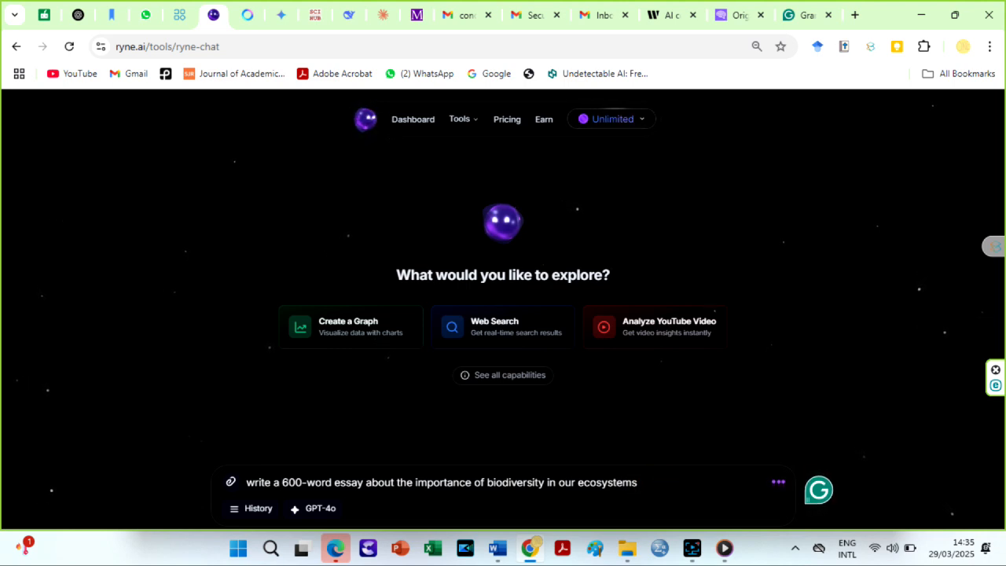
pyautogui.press('Return')
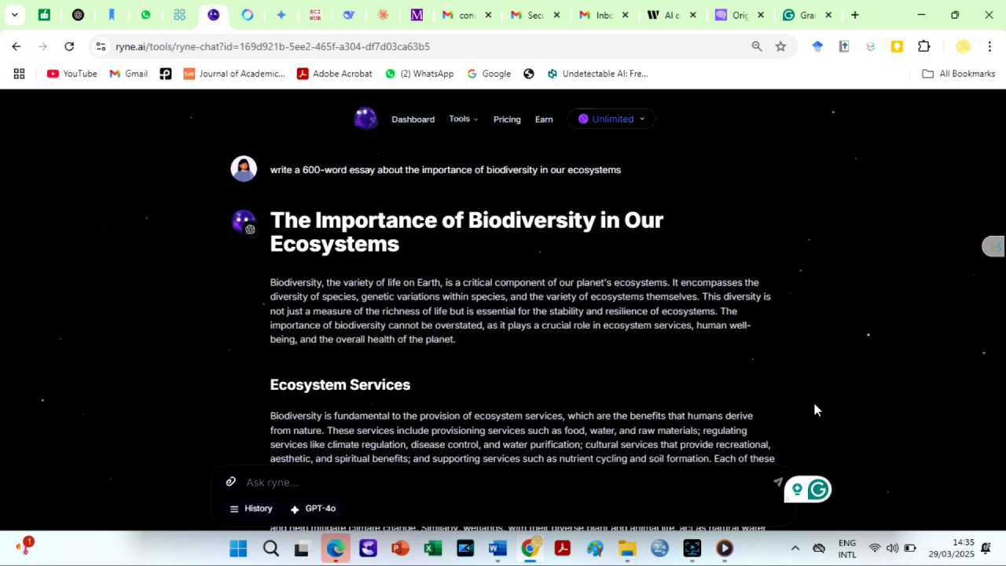
# - Humanize the chat's essay reply and copy the humanized text
pyautogui.scroll(-3)
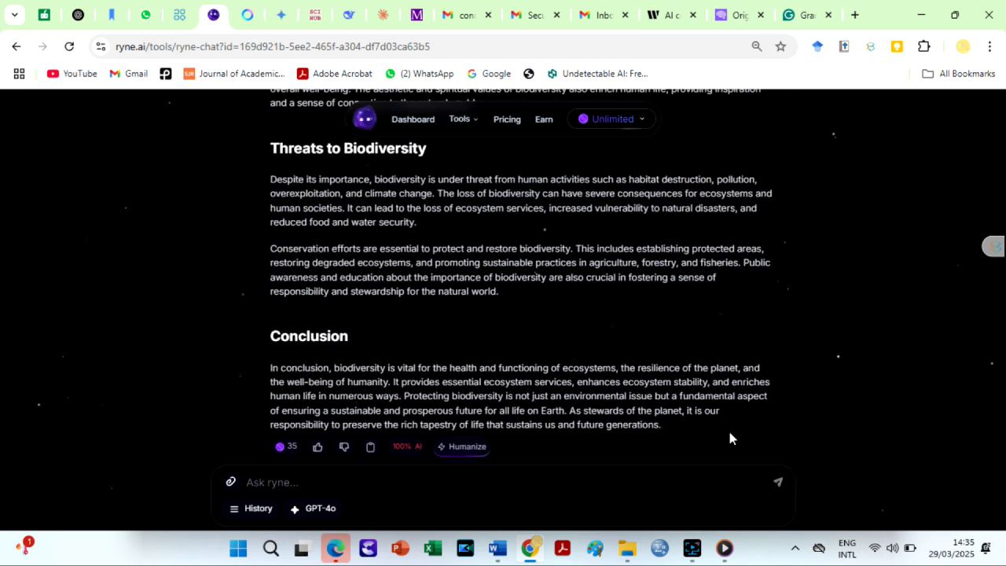
pyautogui.click(462, 446)
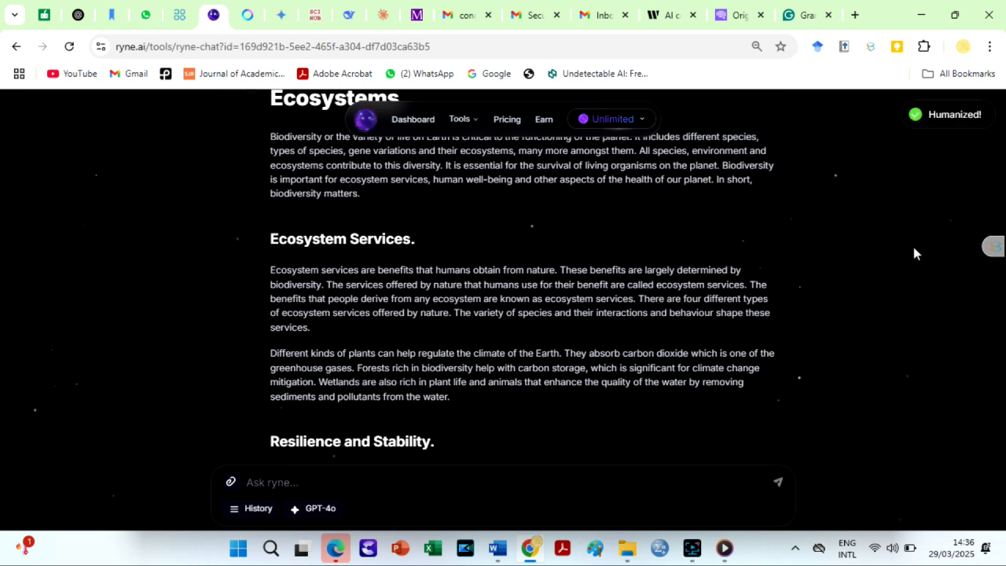
pyautogui.scroll(-3)
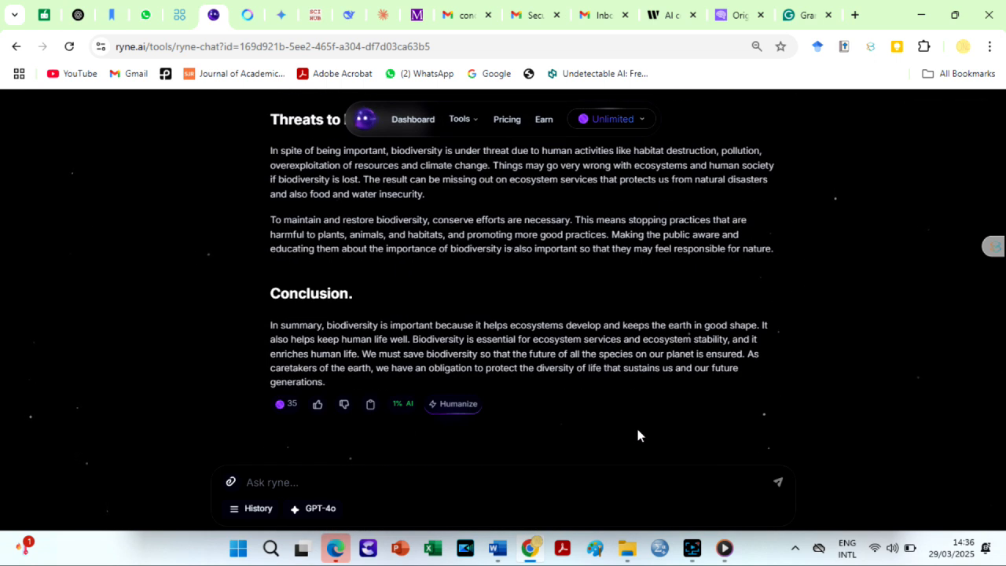
pyautogui.moveTo(371, 403)
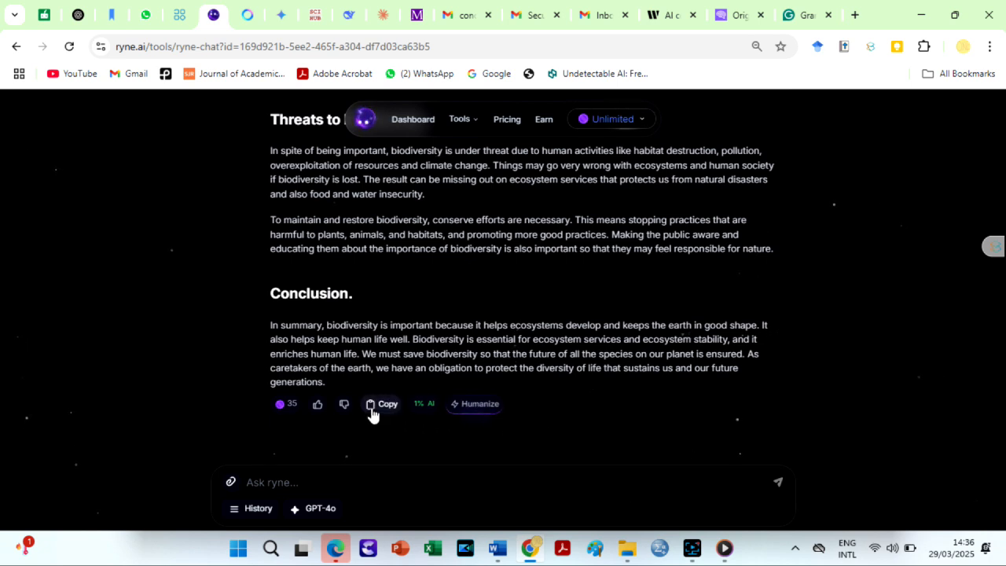
pyautogui.click(383, 402)
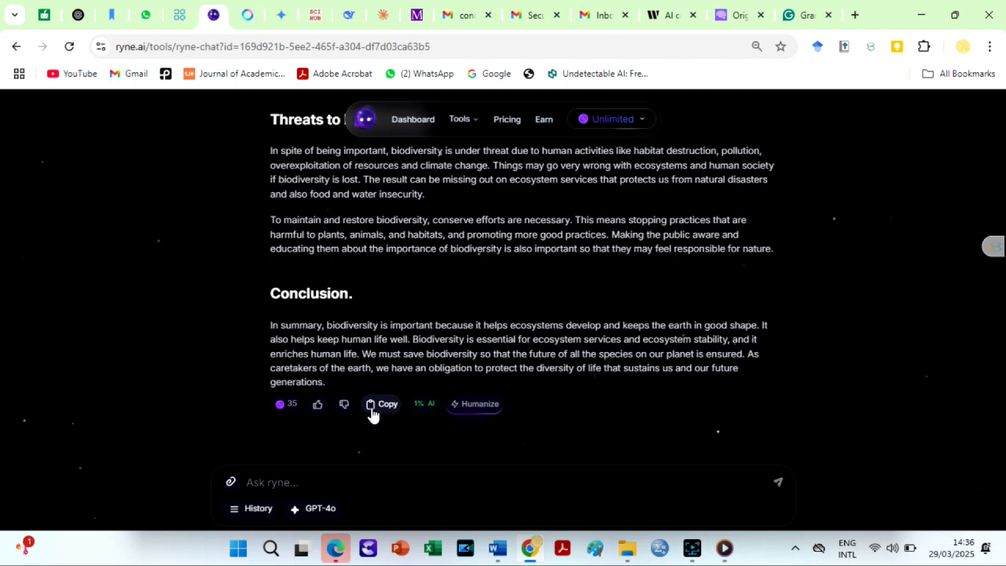
# - Return to the dashboard and launch the Essay Composer tool
pyautogui.click(412, 120)
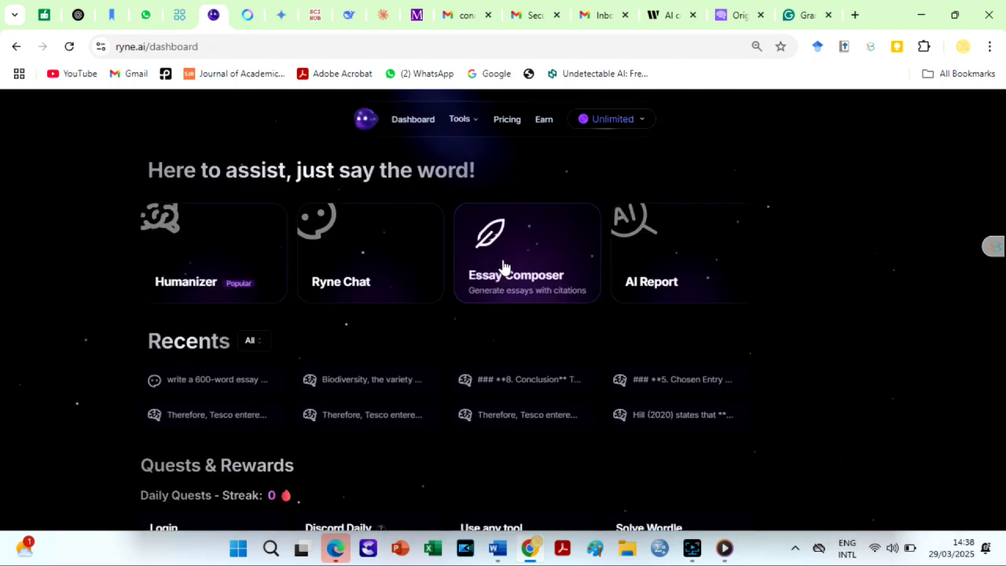
pyautogui.click(525, 253)
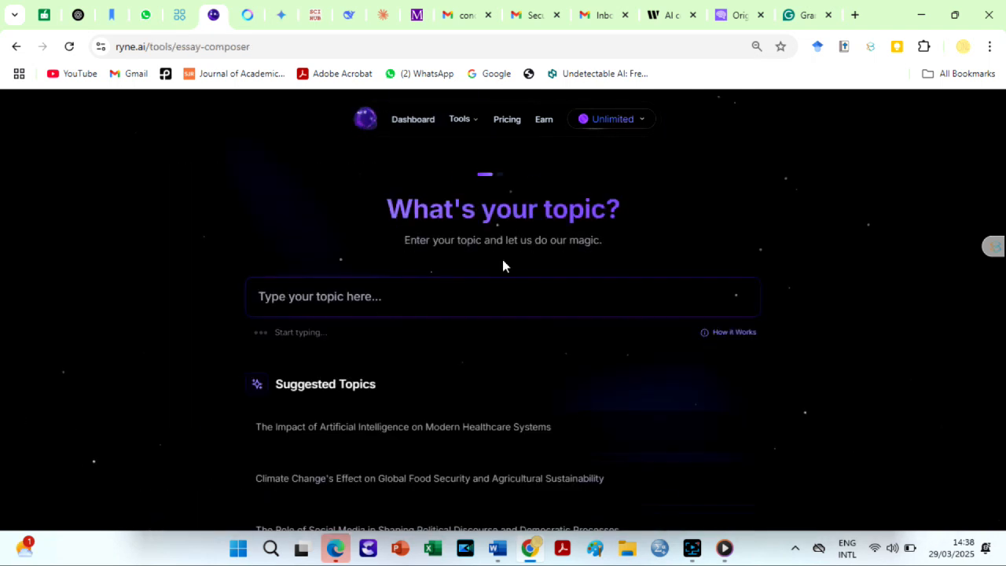
pyautogui.click(503, 295)
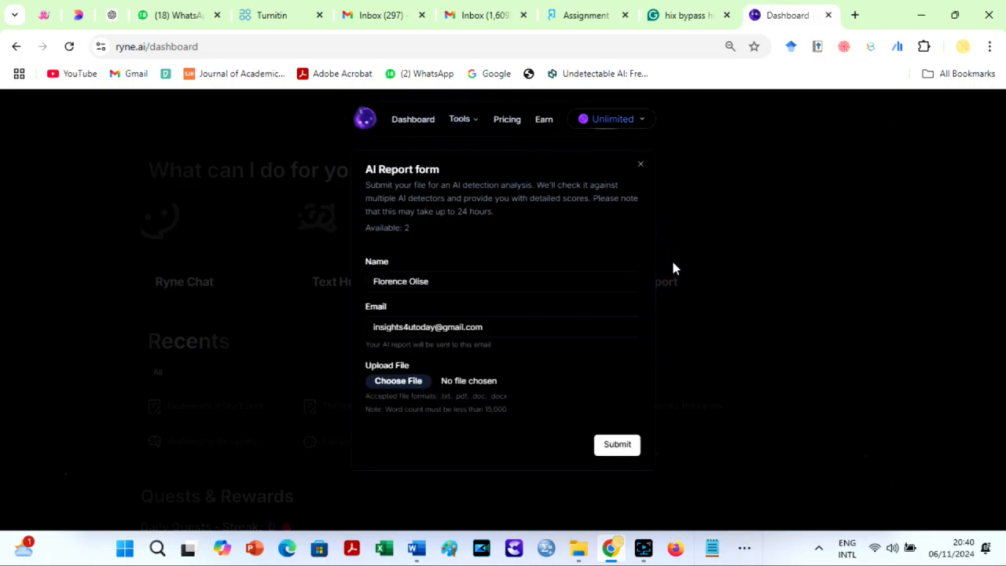
pyautogui.moveTo(409, 393)
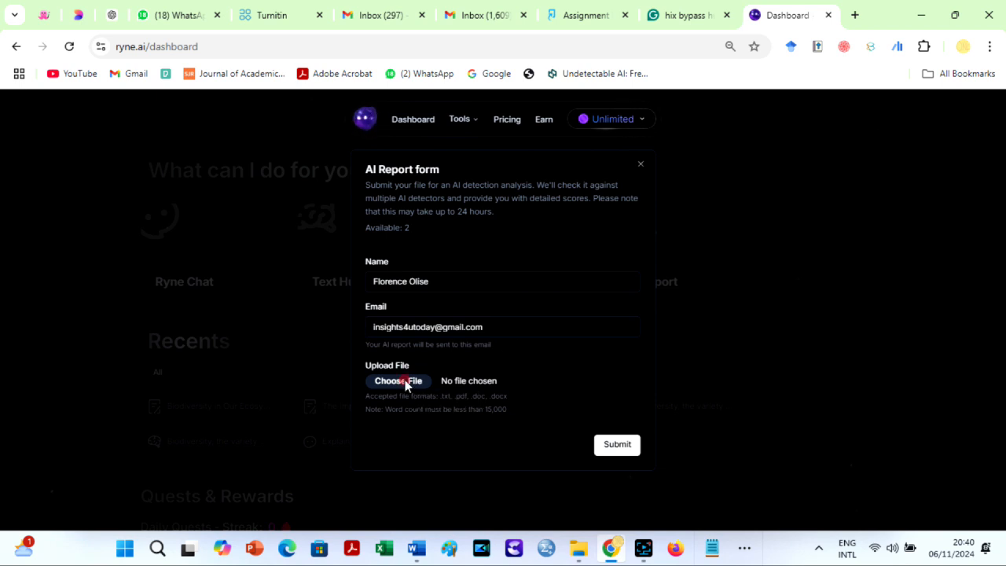
# - Upload the 'ryne ai dd' document from Downloads into the AI Report form
pyautogui.click(398, 380)
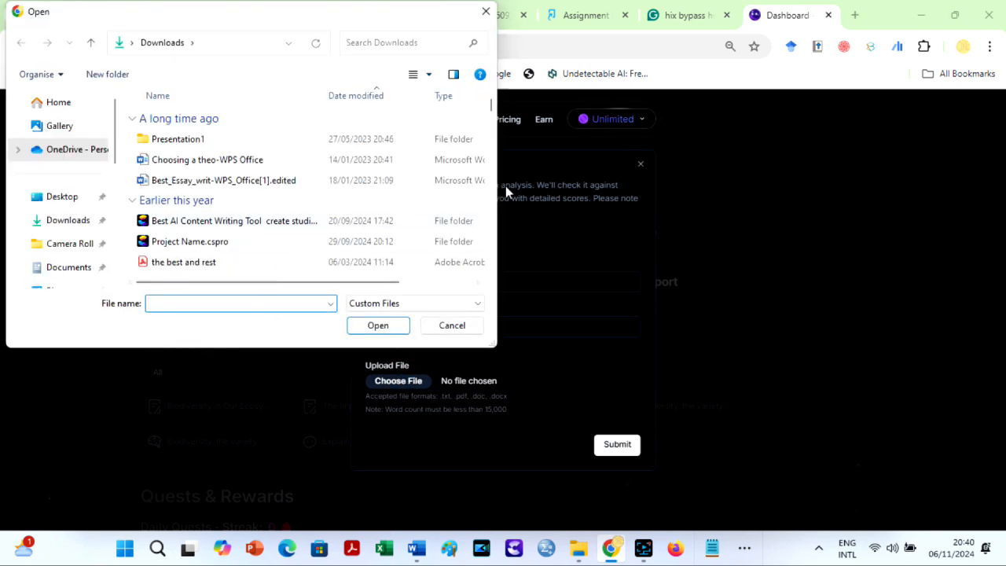
pyautogui.scroll(-3)
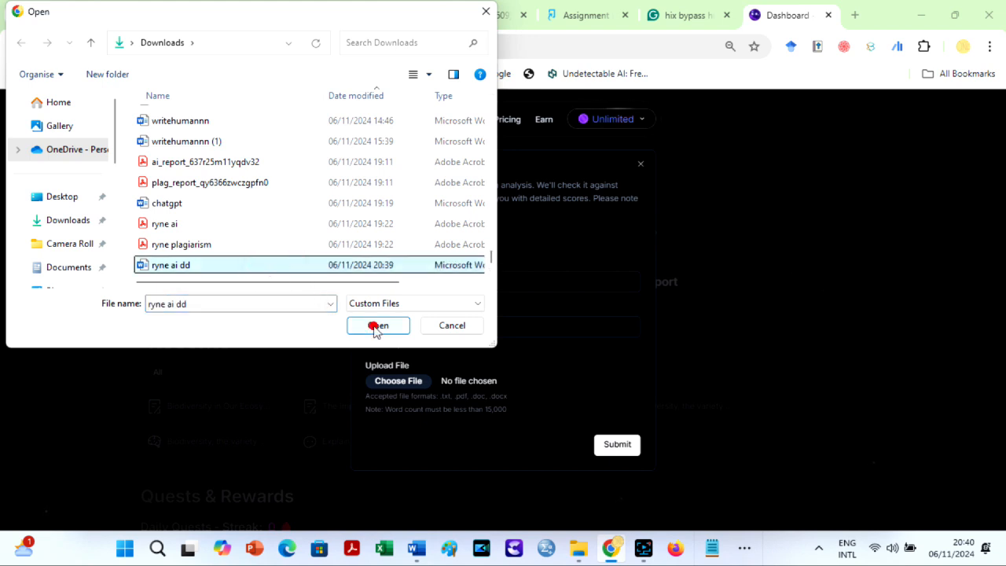
pyautogui.click(377, 325)
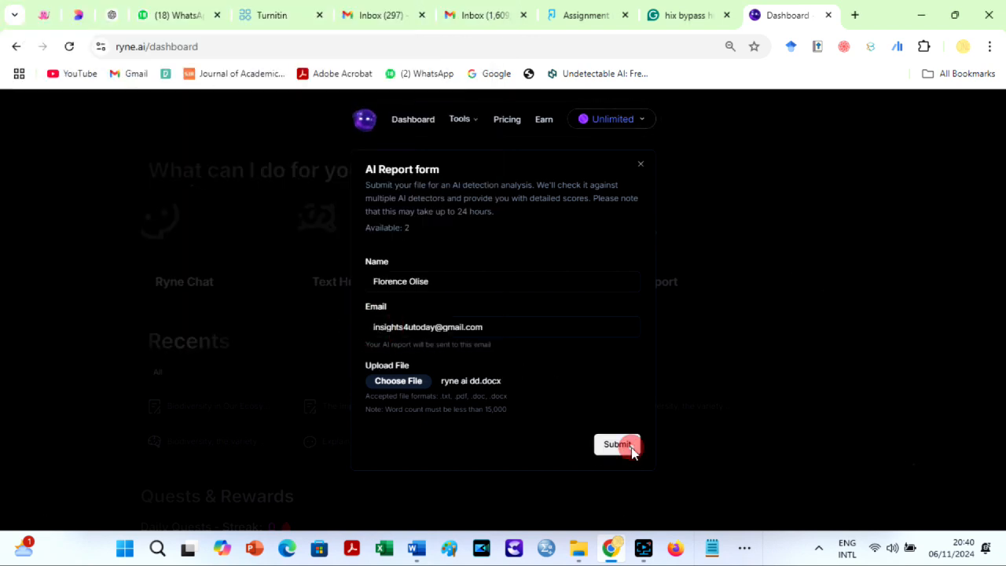
# - Submit the document for detection, getting preliminary scores of 0%, 6%, 7% and 30%
pyautogui.click(616, 443)
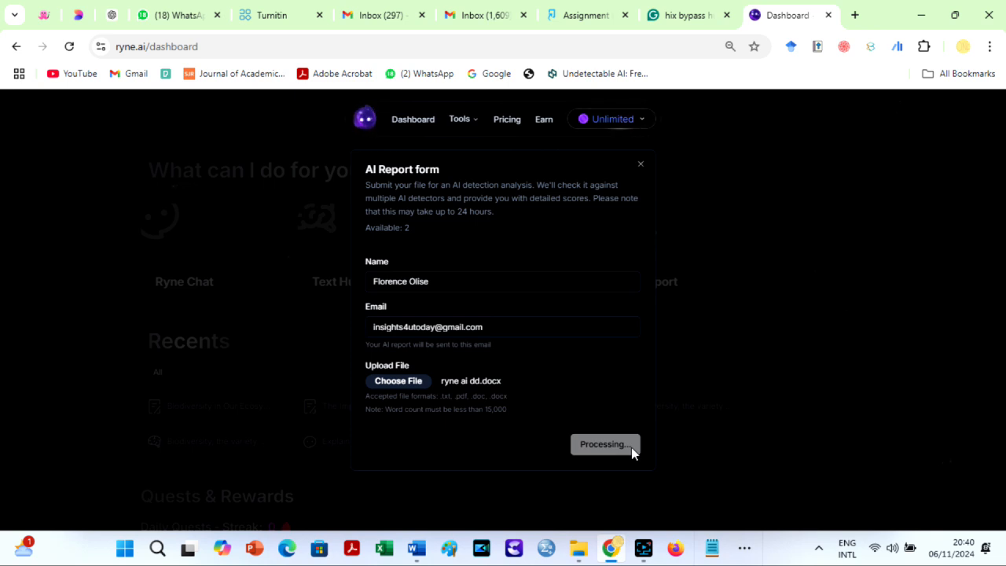
pyautogui.click(605, 443)
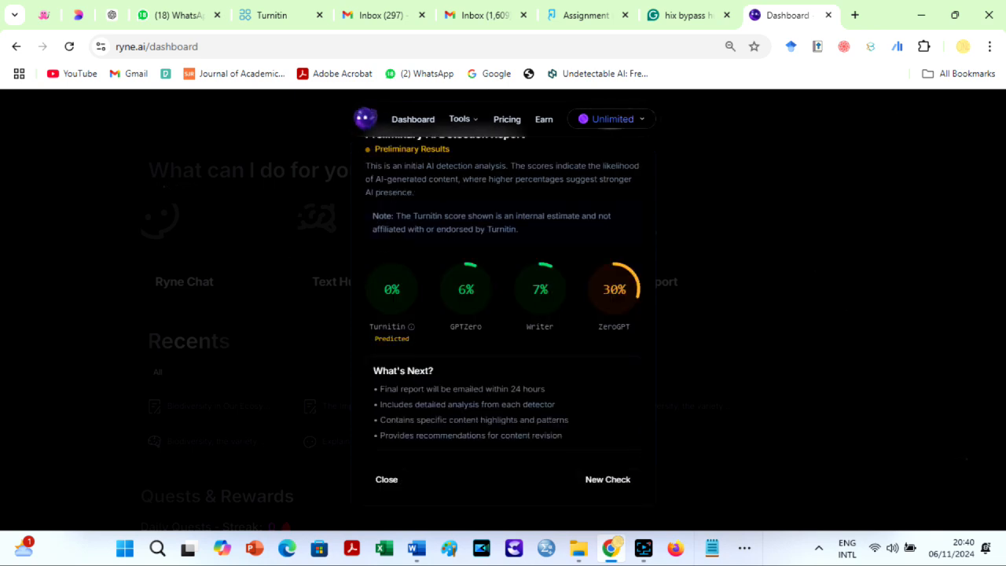
pyautogui.moveTo(472, 308)
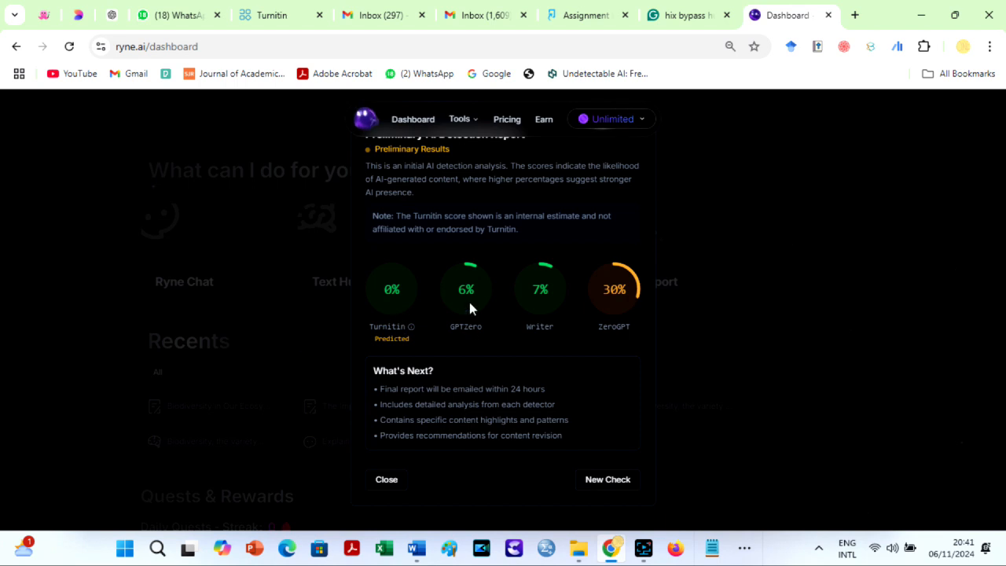
pyautogui.moveTo(635, 307)
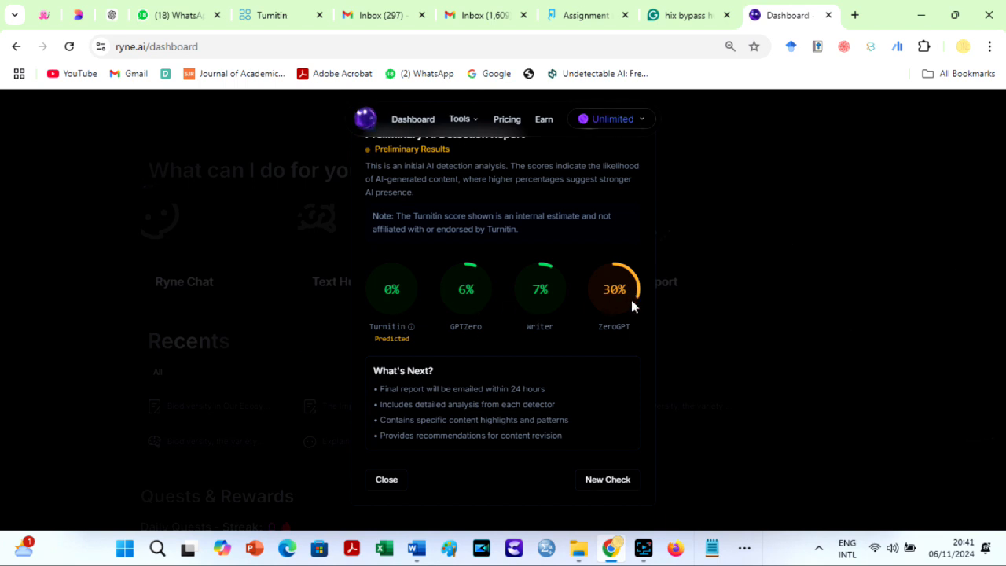
pyautogui.click(506, 119)
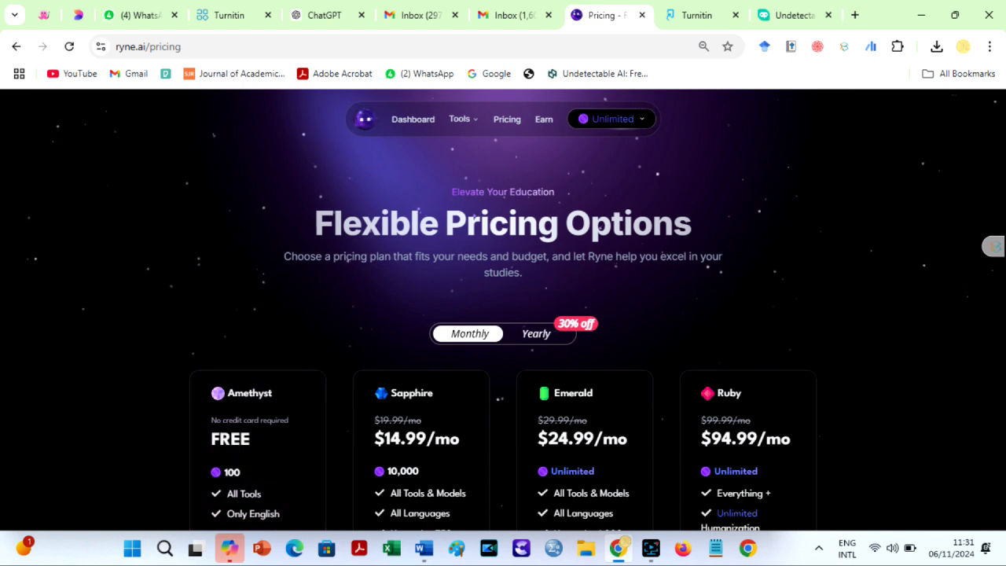
# - Show yearly billing for the plans at $13.99, $20.99 and $69.99 per month
pyautogui.scroll(-3)
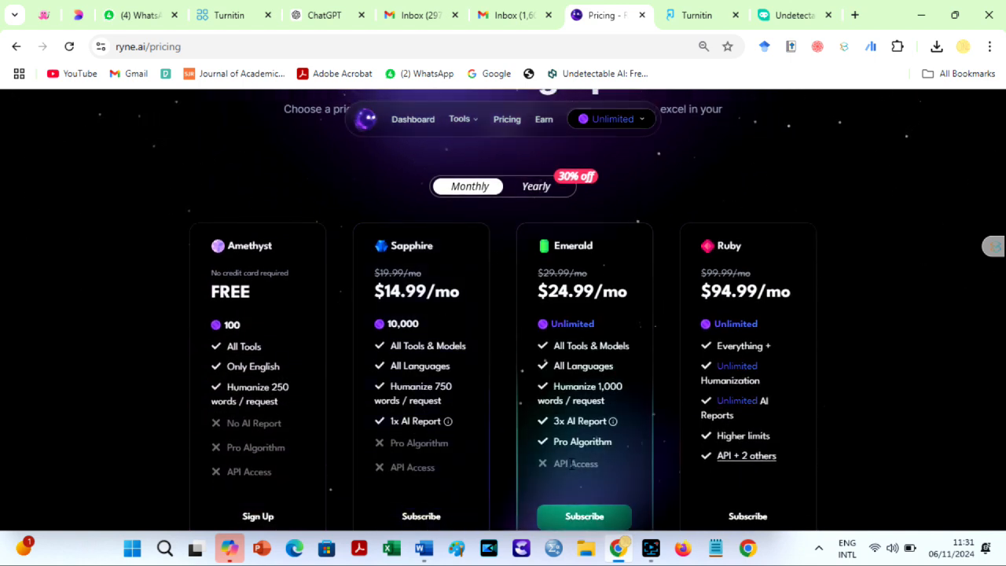
pyautogui.click(535, 186)
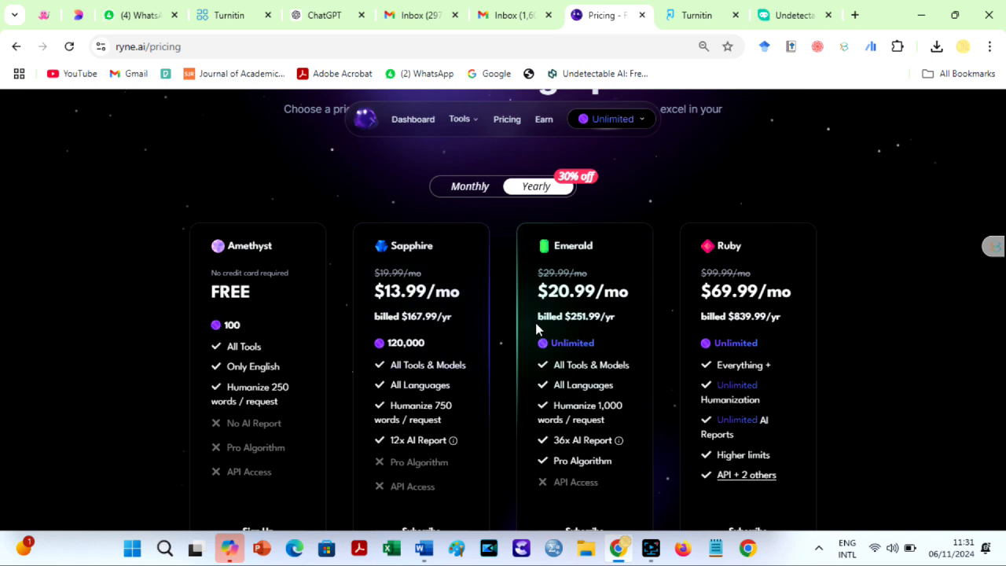
pyautogui.moveTo(930, 292)
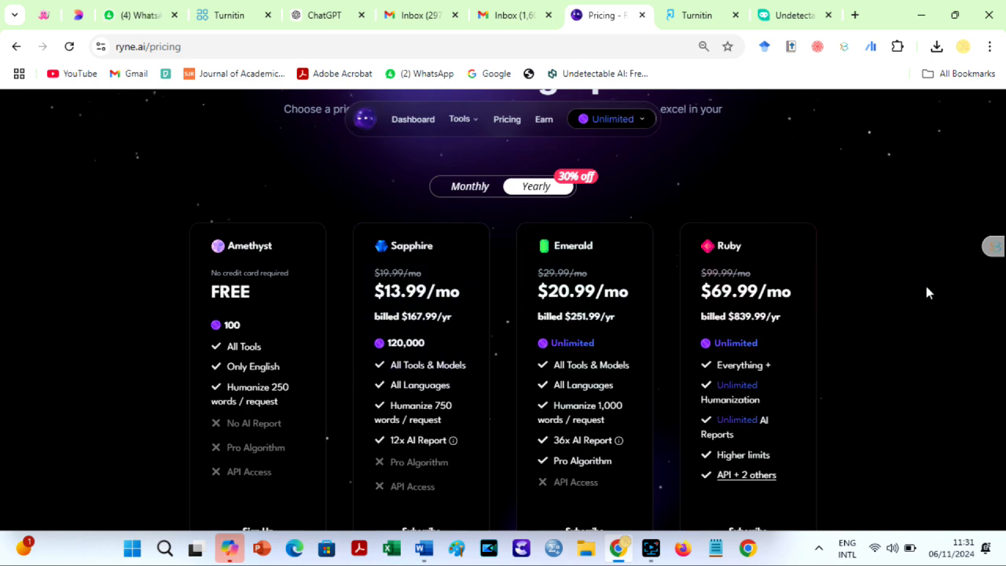